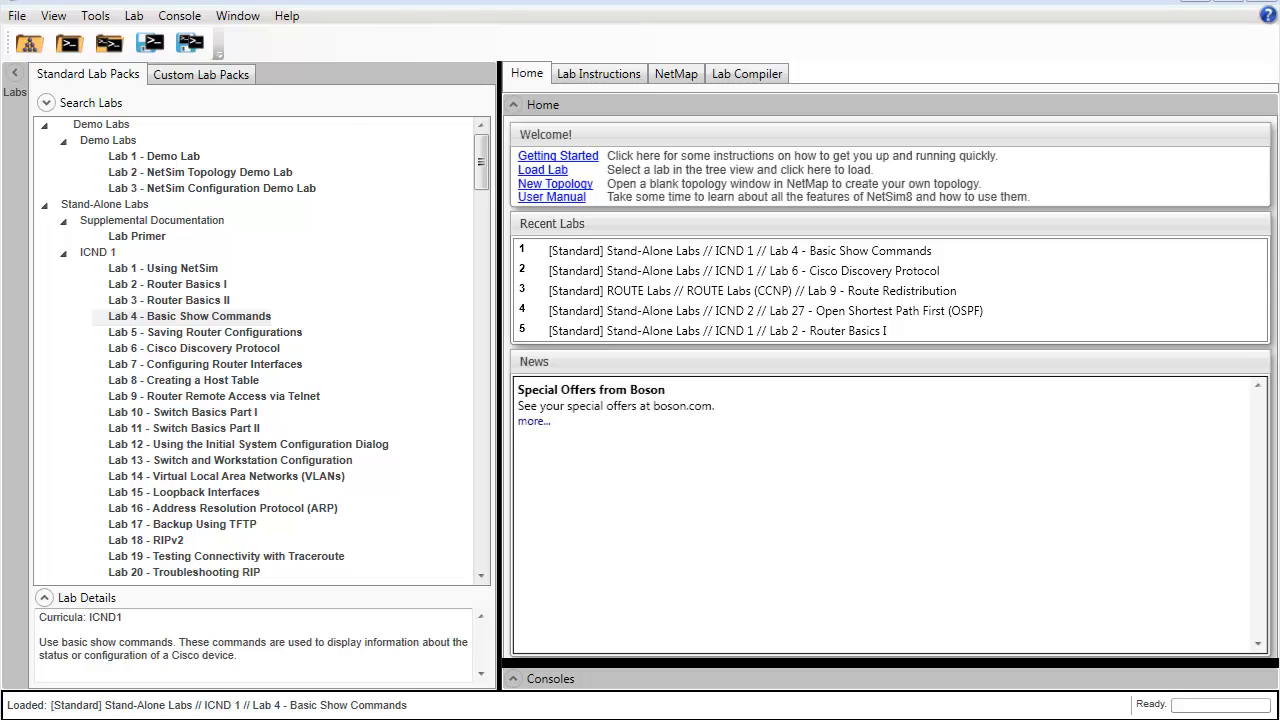
mouse_move(240, 316)
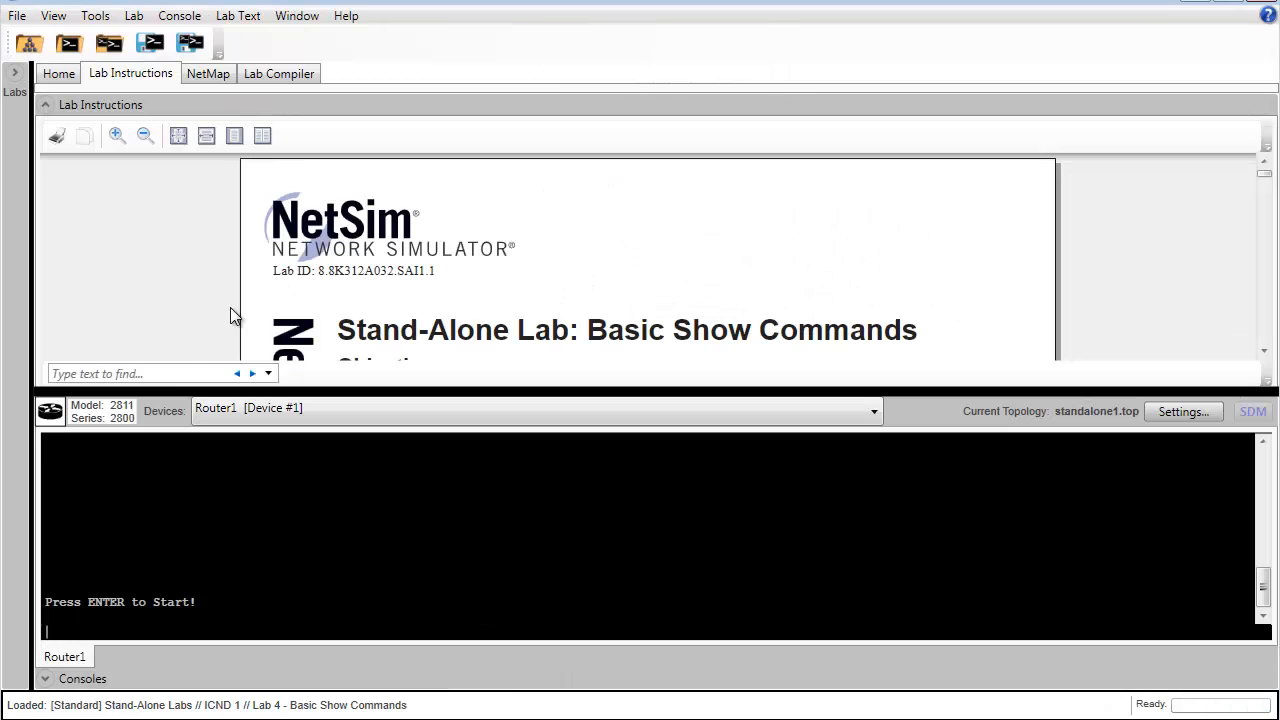
- Collapse the Lab Instructions panel so Router1's console fills the Basic Show Commands lab window
left_click(237, 15)
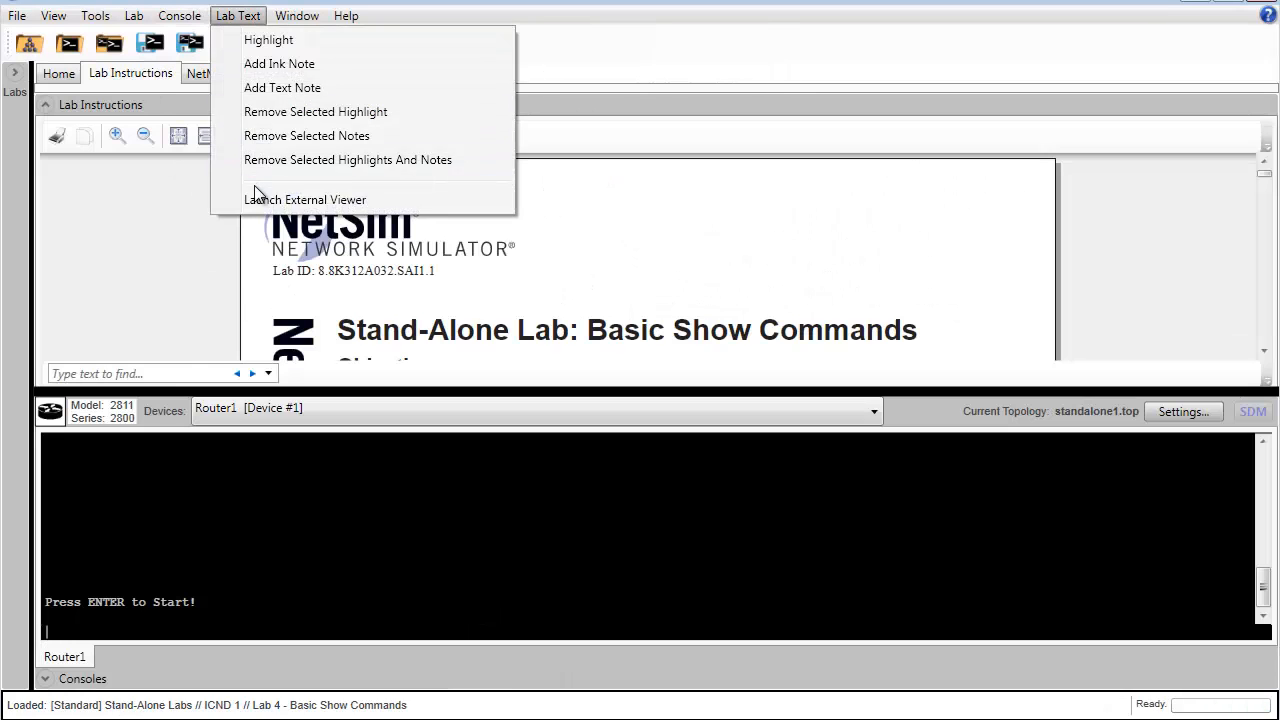
left_click(305, 199)
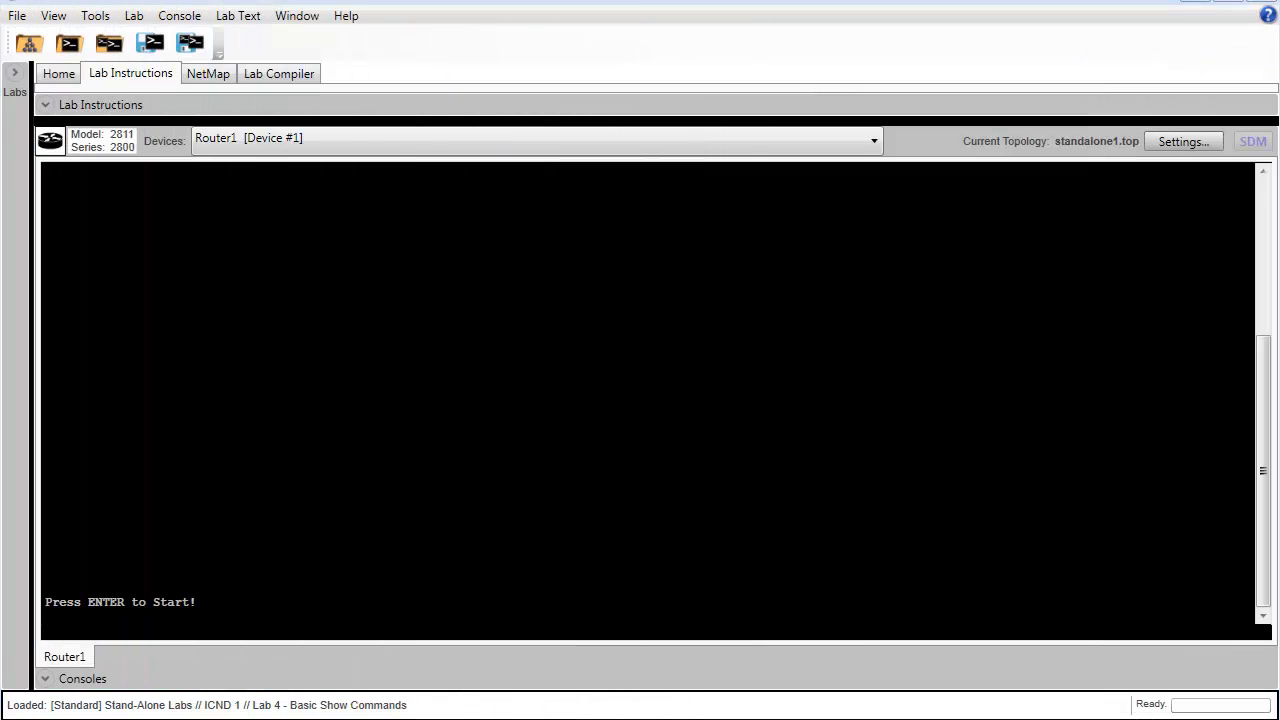
key("enter")
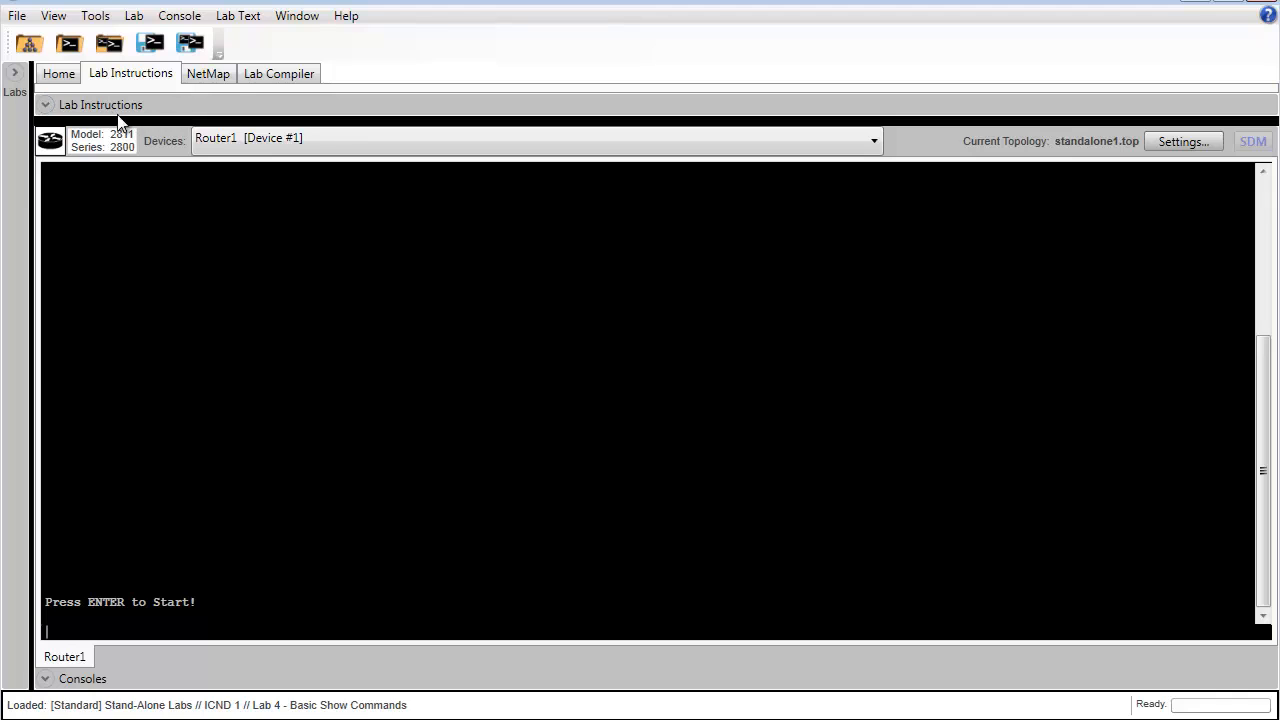
- Open the lab manual in the larger viewer and read through the topology and Command Summary
left_click(209, 73)
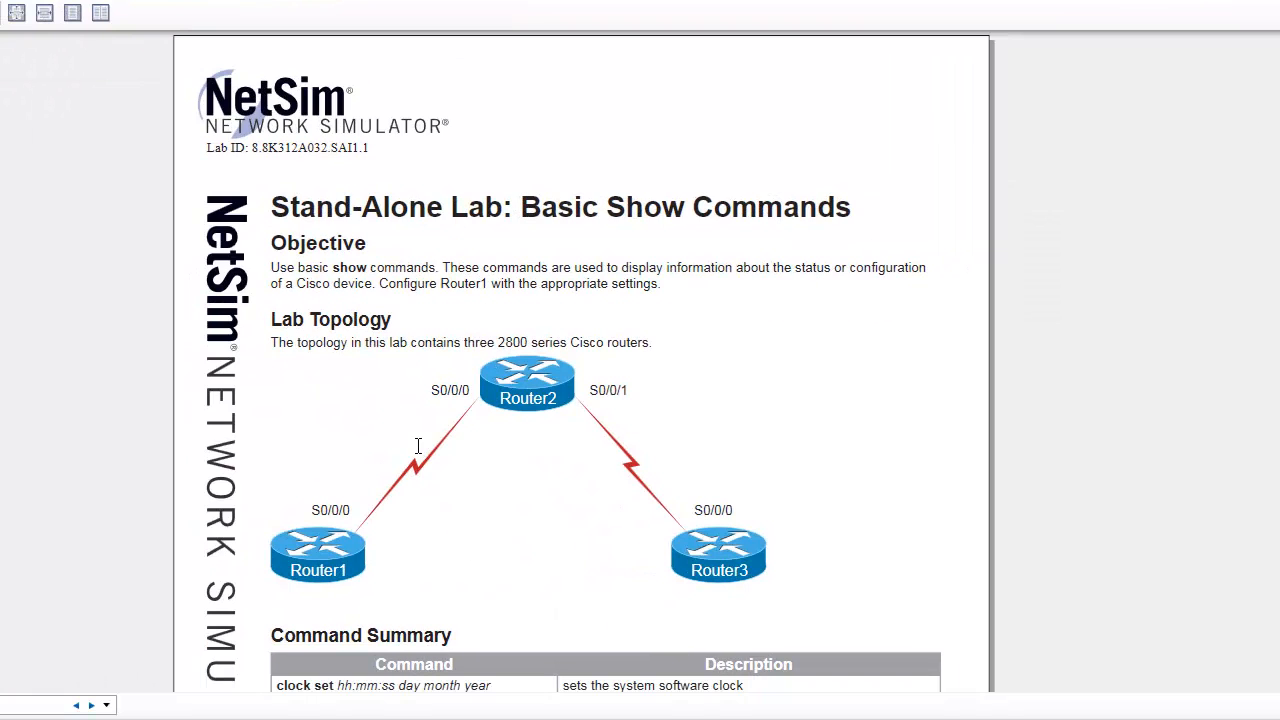
mouse_move(337, 529)
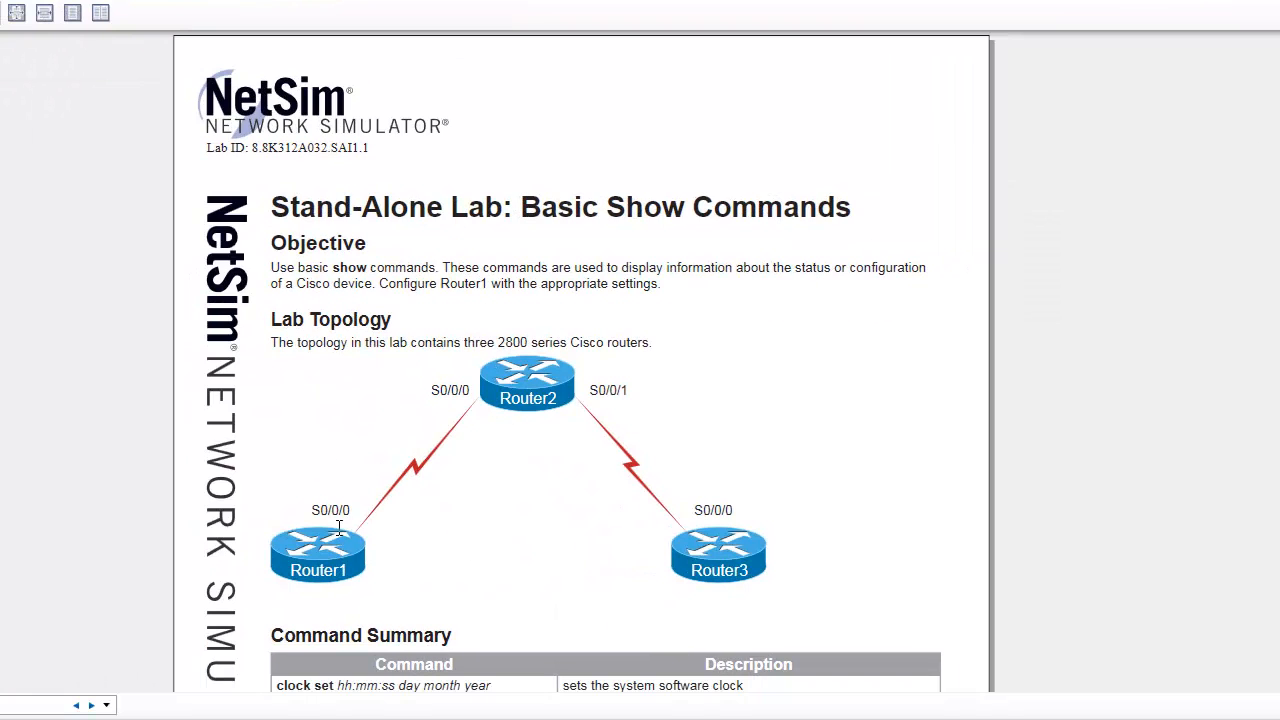
mouse_move(396, 493)
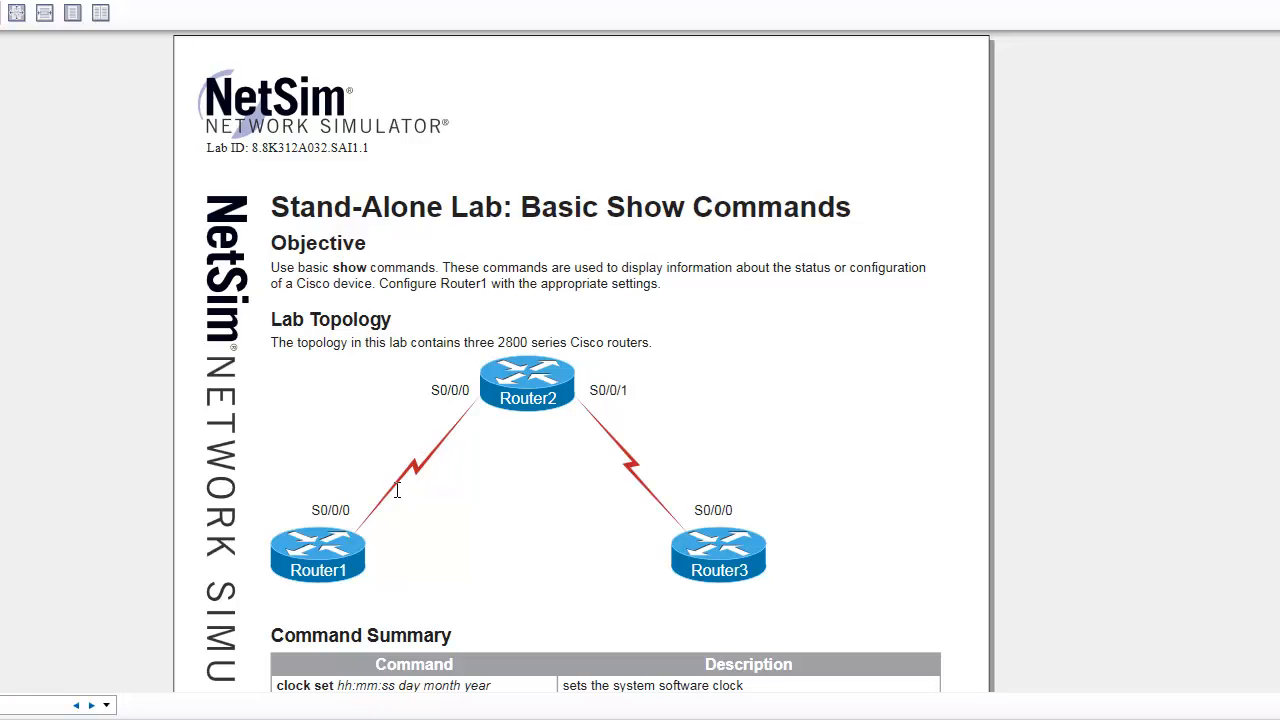
mouse_move(534, 340)
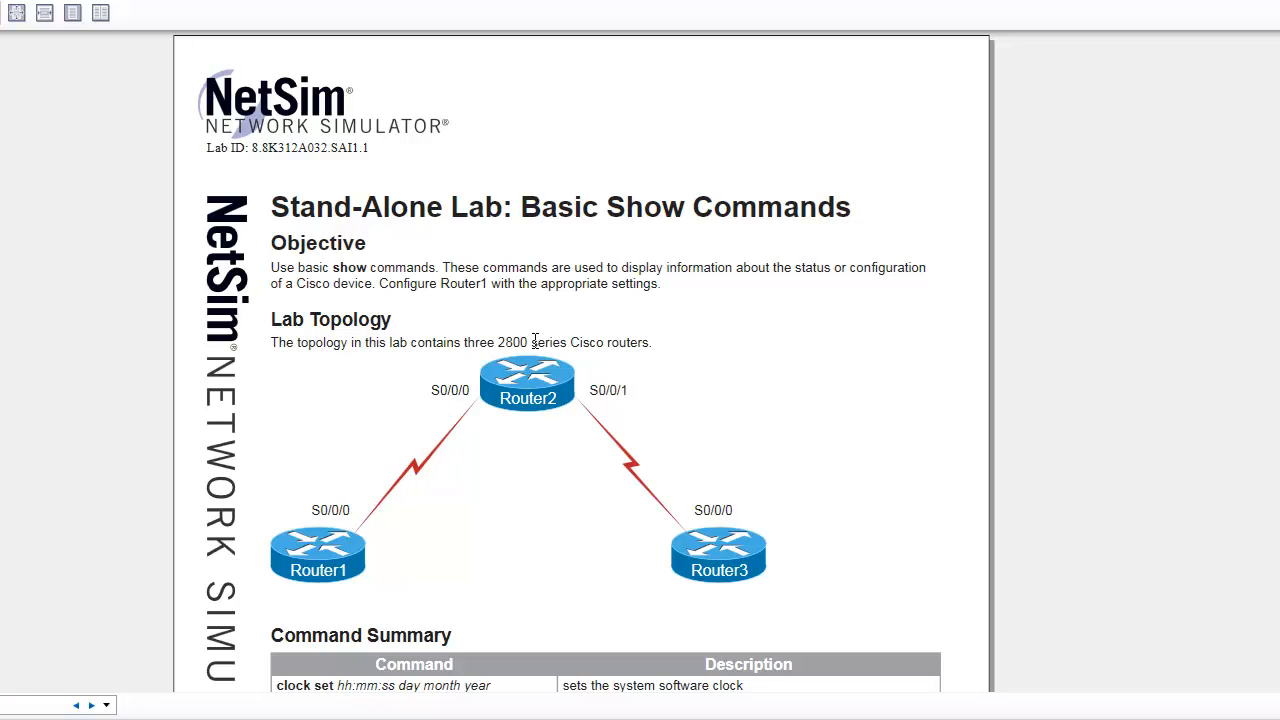
mouse_move(328, 150)
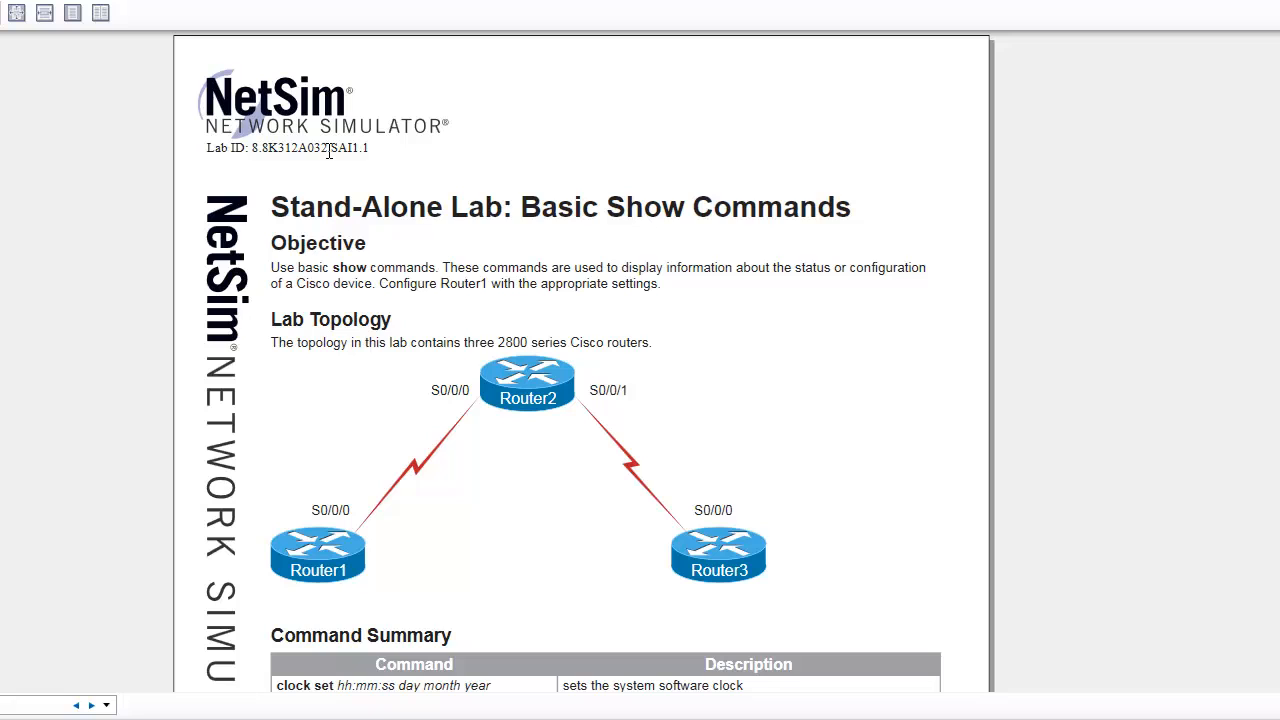
scroll("down", 3)
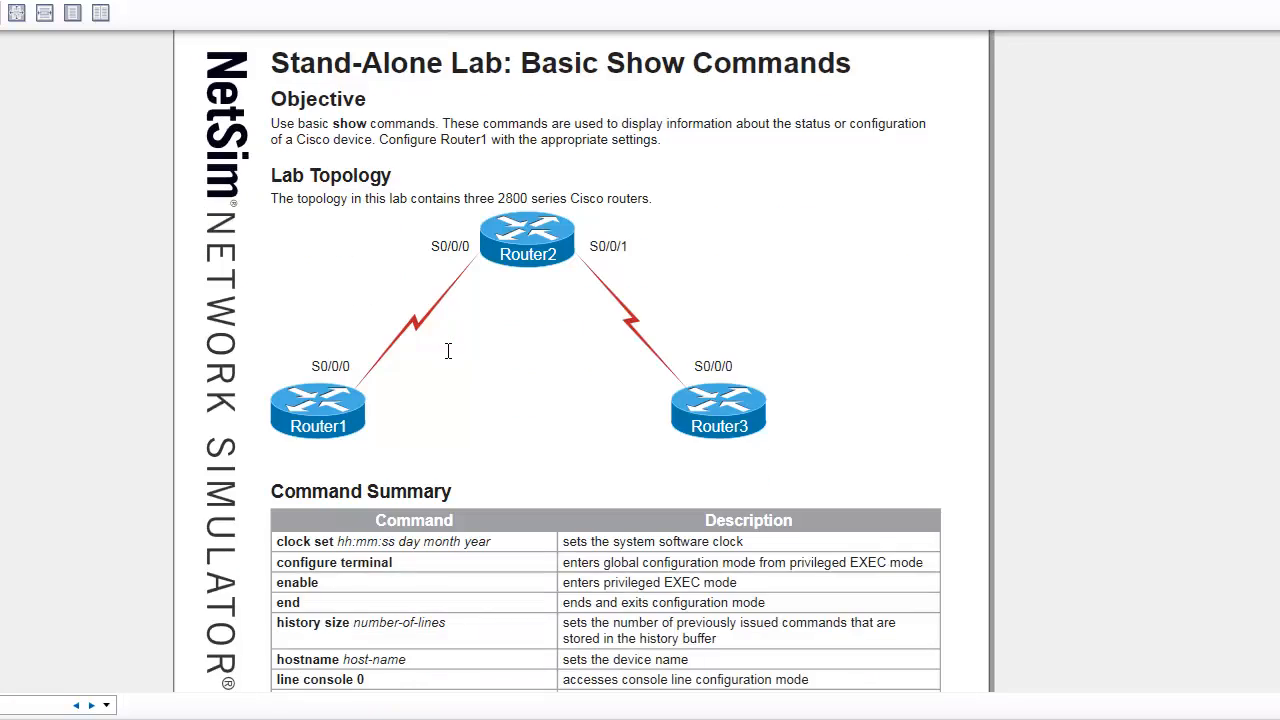
scroll("down", 3)
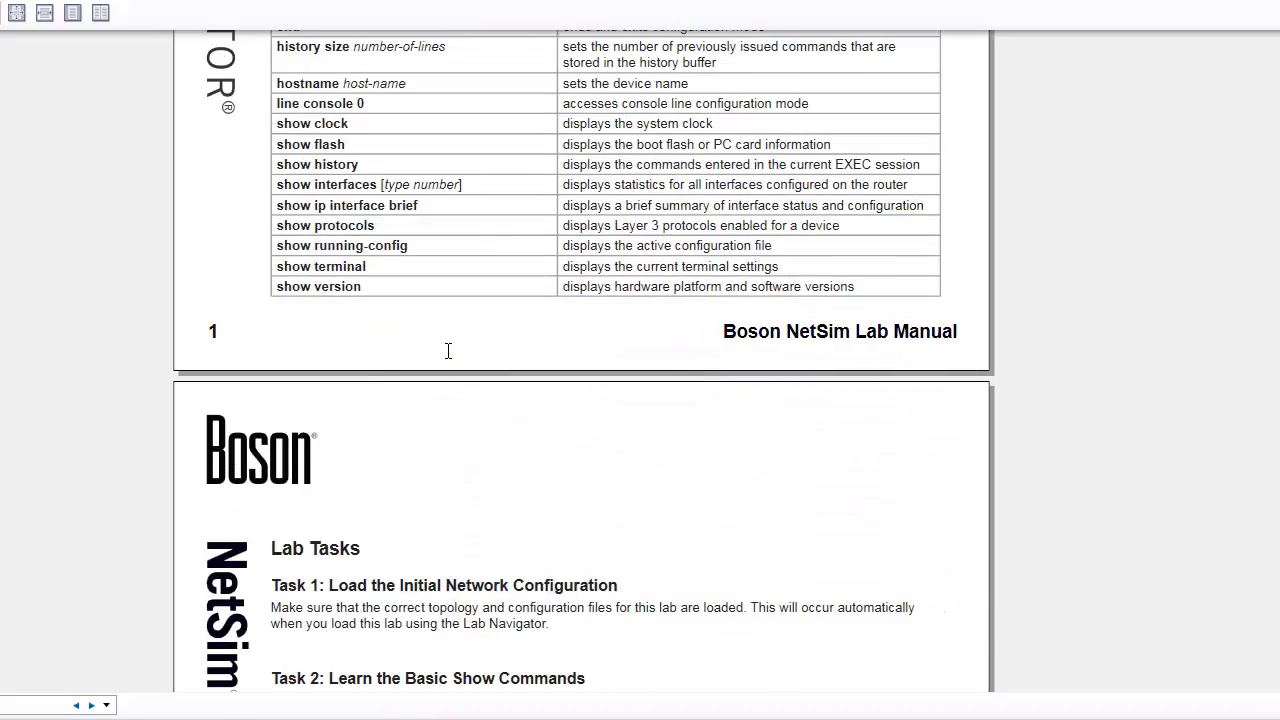
mouse_move(420, 390)
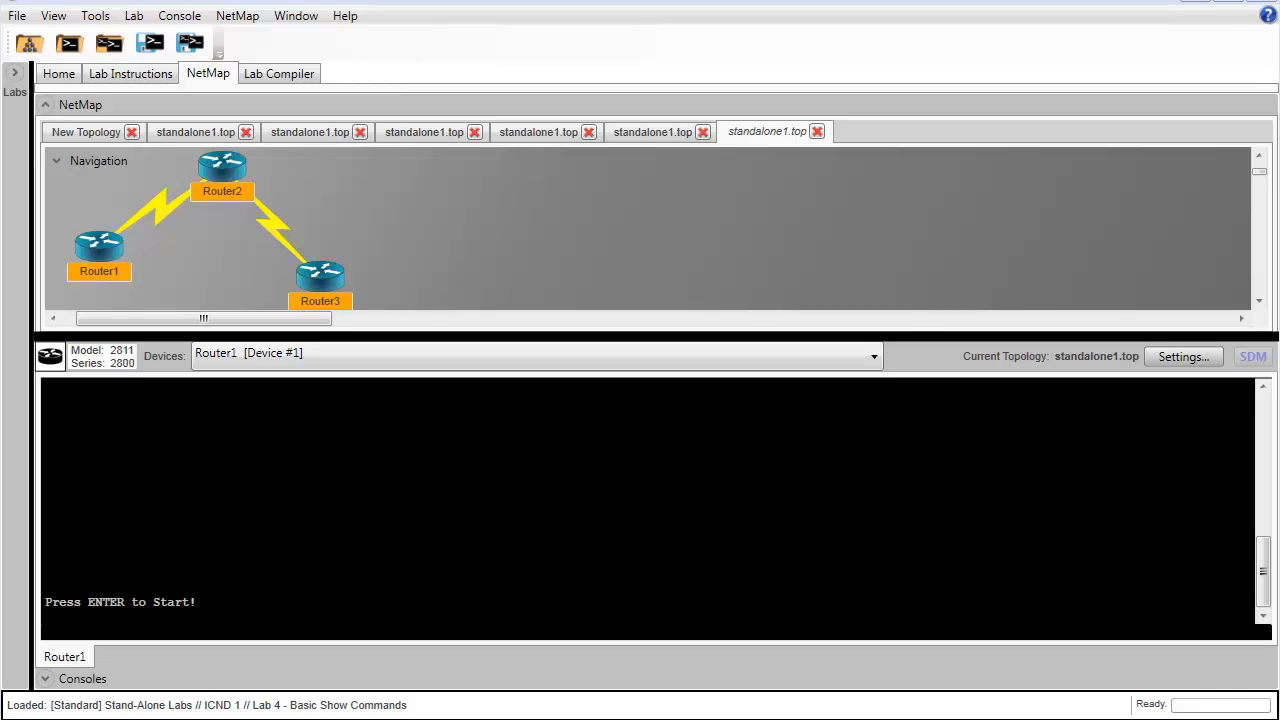
mouse_move(221, 180)
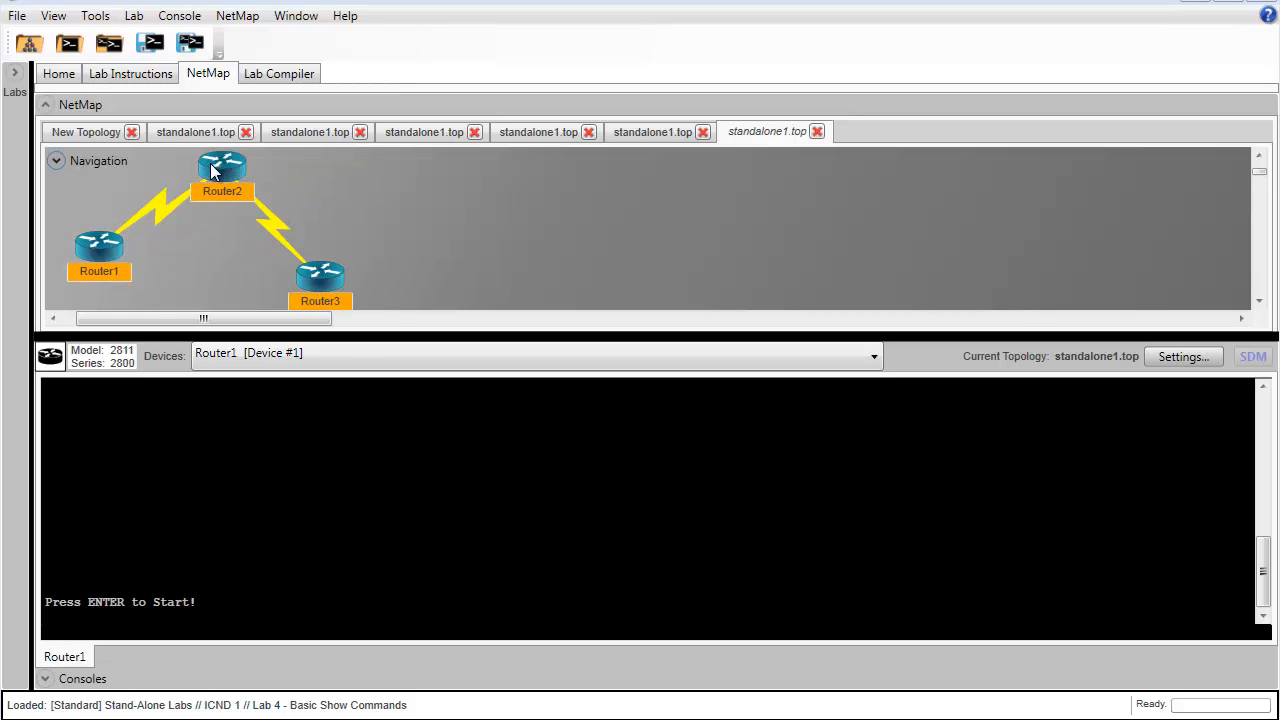
mouse_move(322, 576)
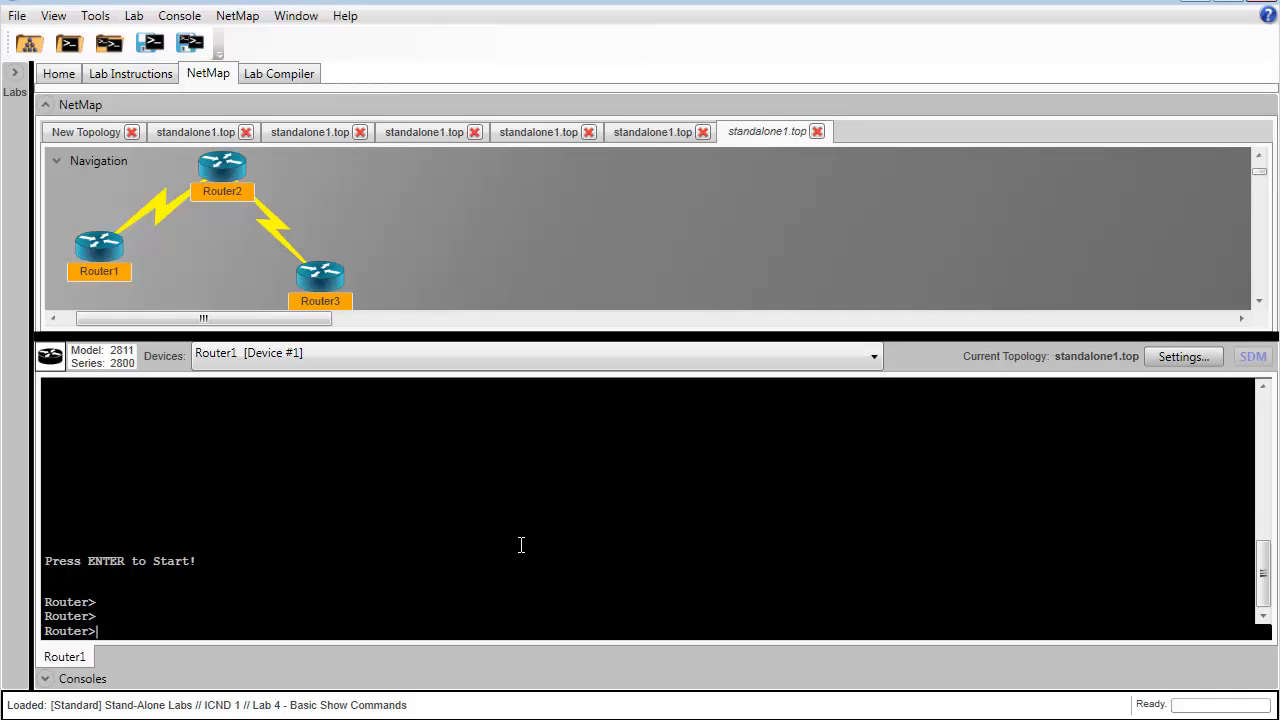
- Enter enable and configure terminal, set hostname Router1, then end
type("enable")
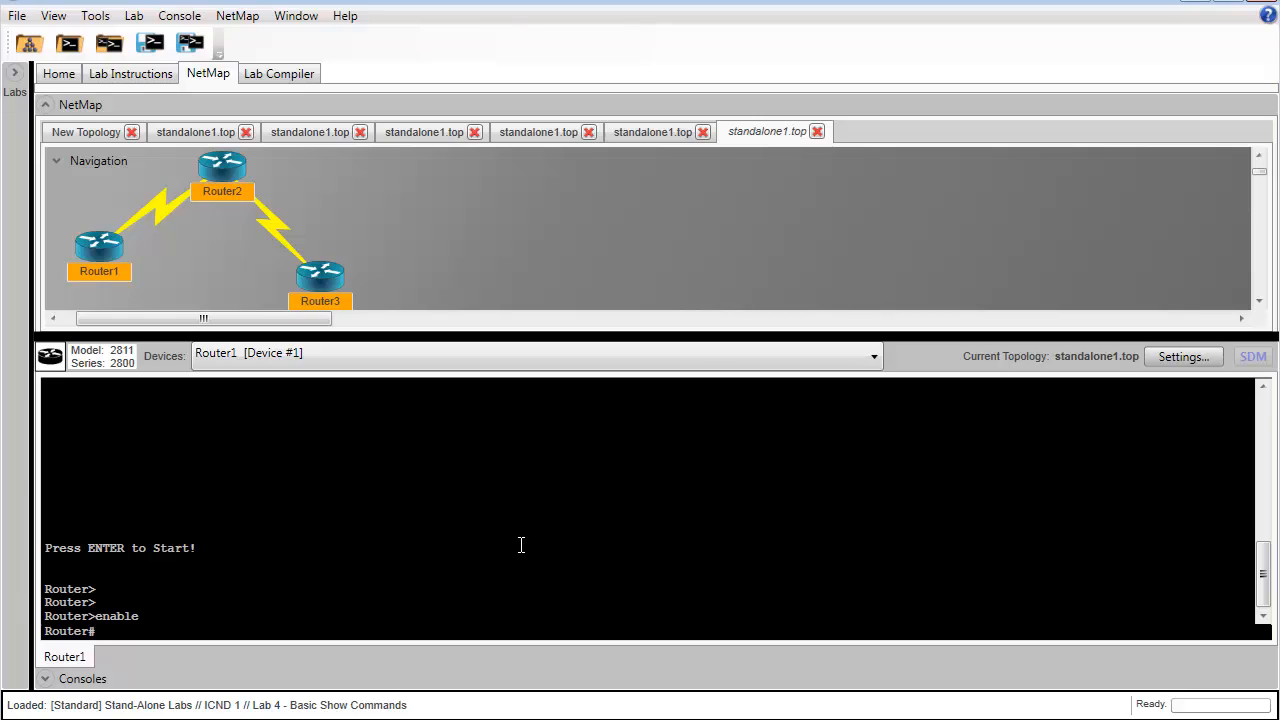
type("configure terminal")
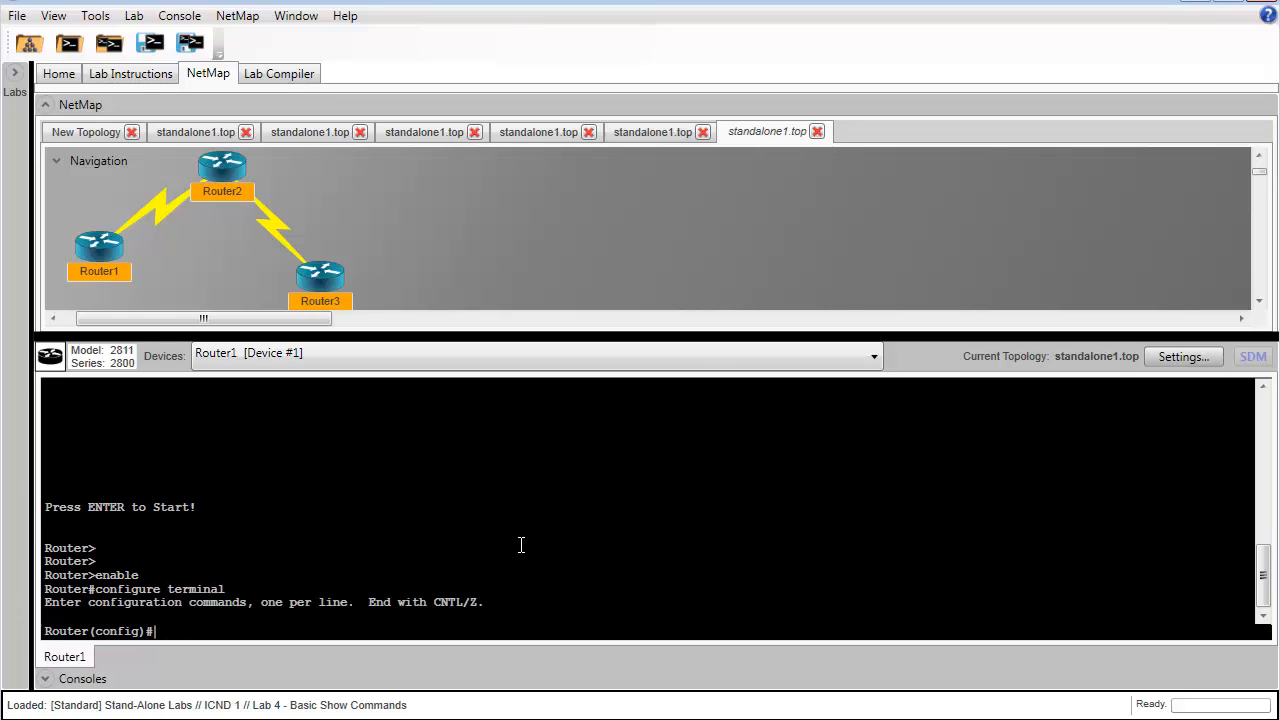
type("hostname Router1")
type("end")
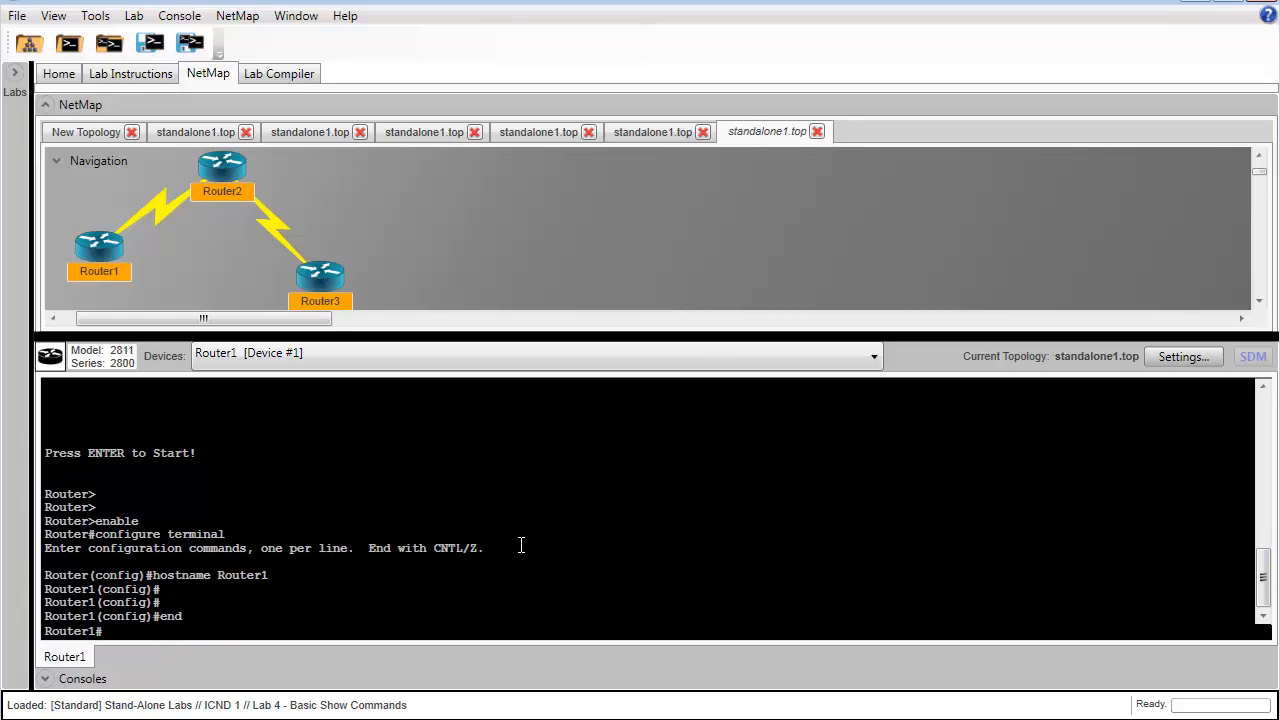
- Display the help listings for show ?, show ip ? and show ip protocols ?
type("show")
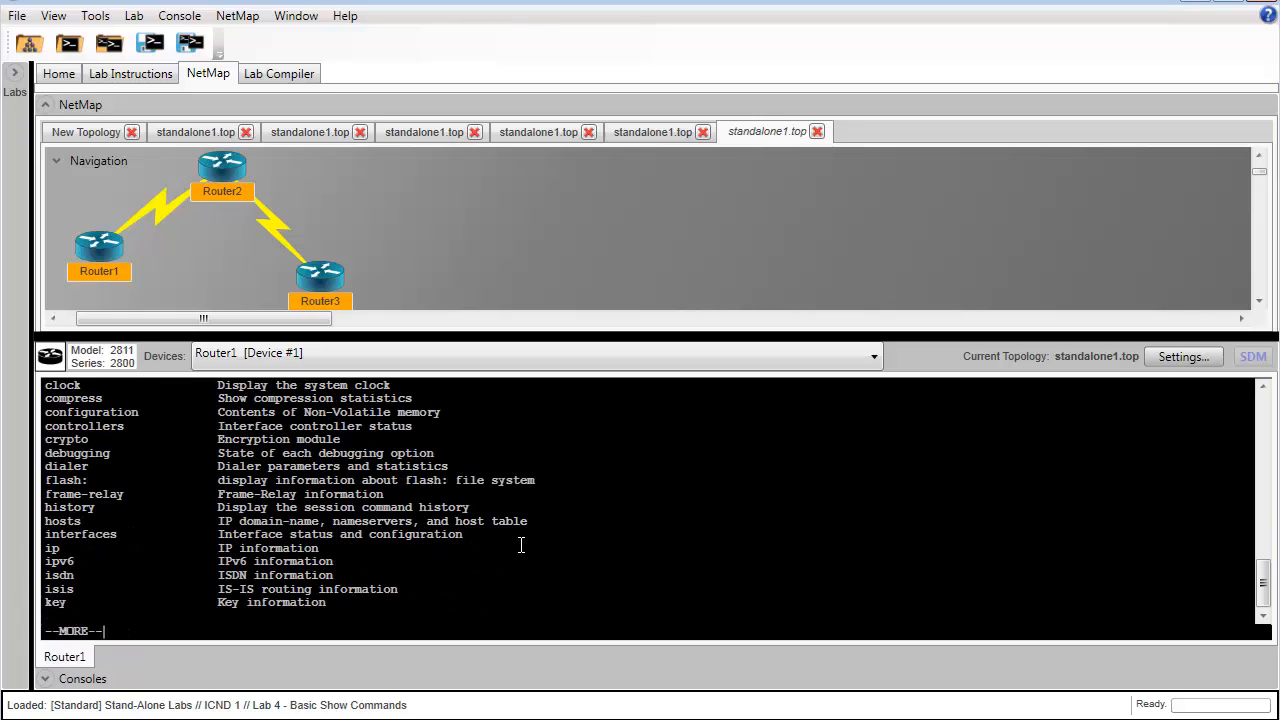
mouse_move(137, 467)
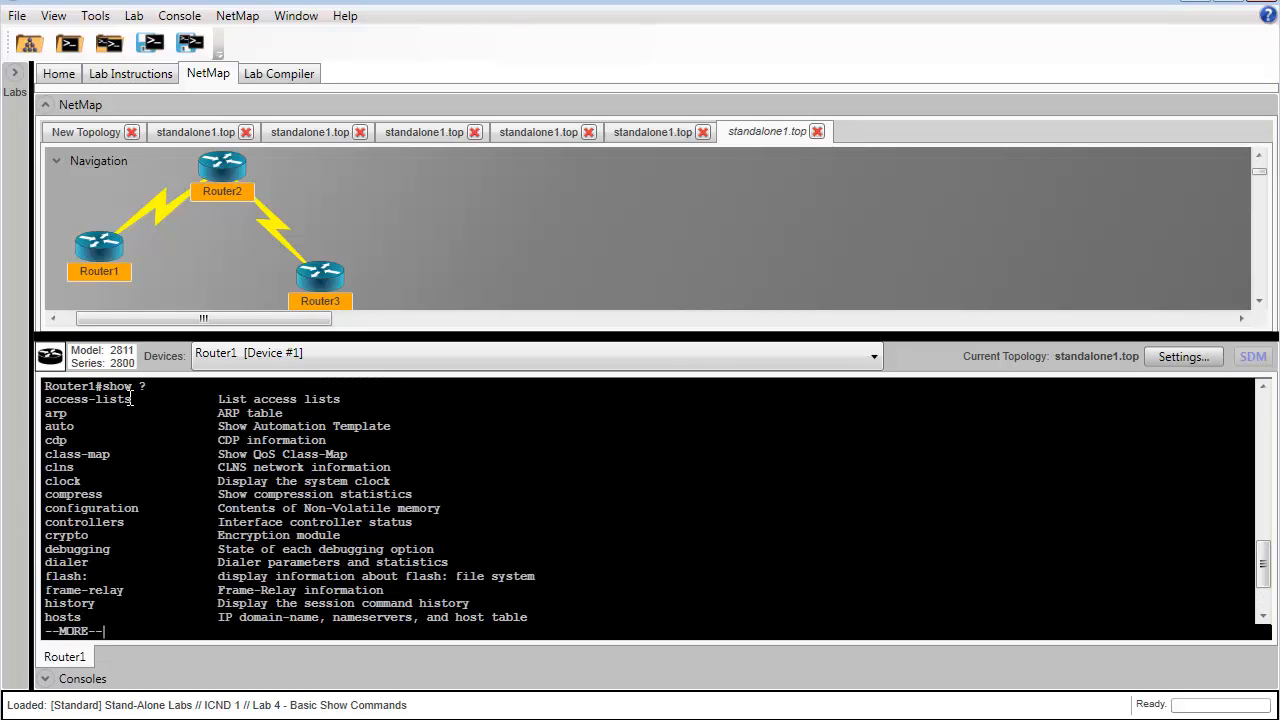
key("space")
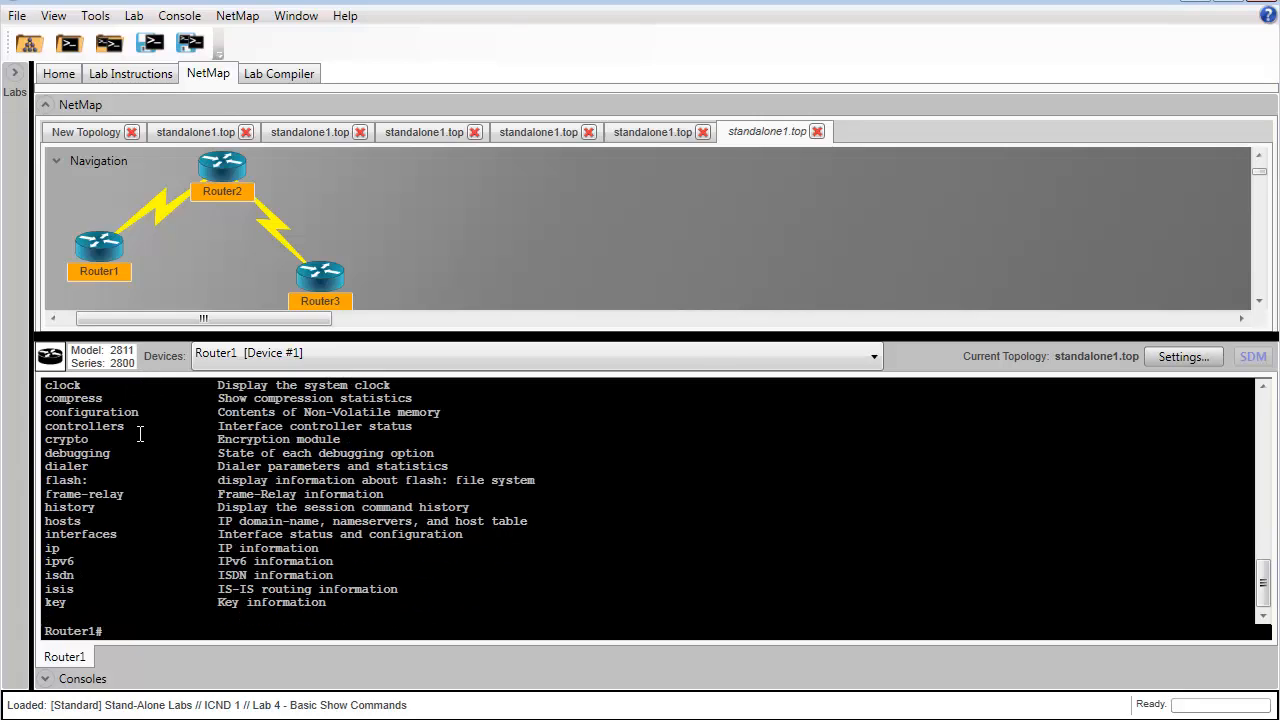
type("show ip ?")
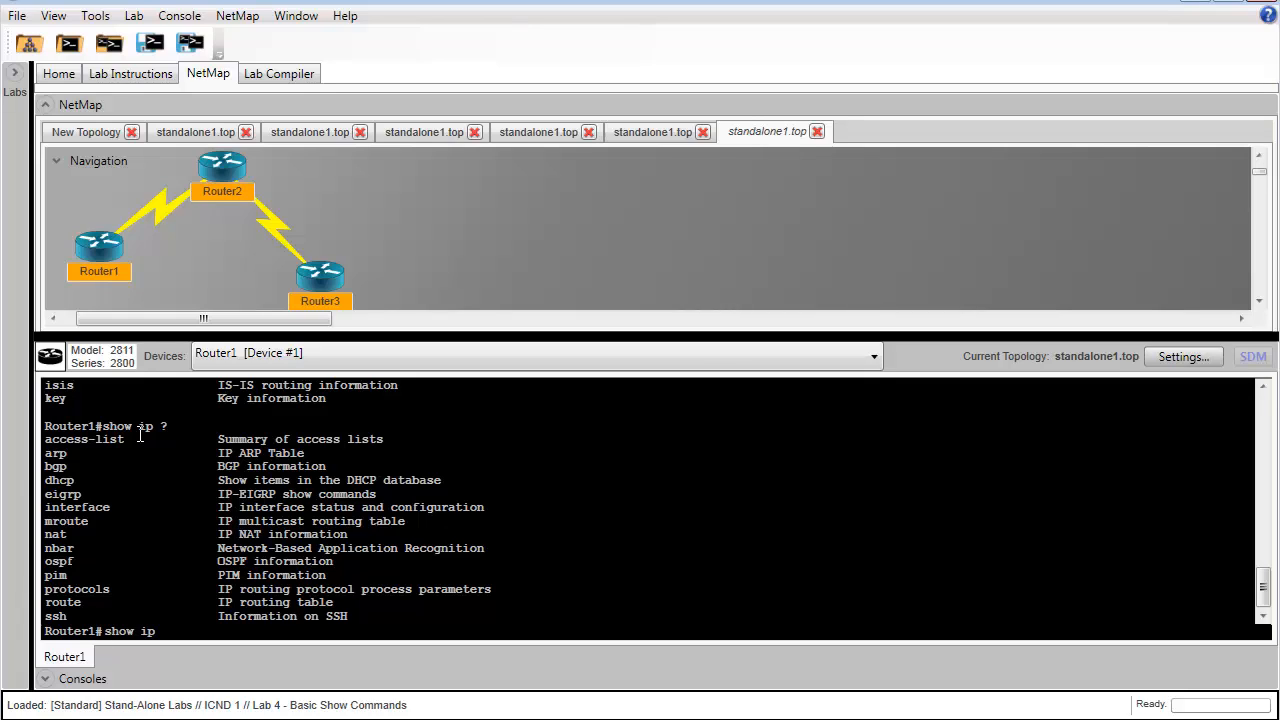
type("protocols ?")
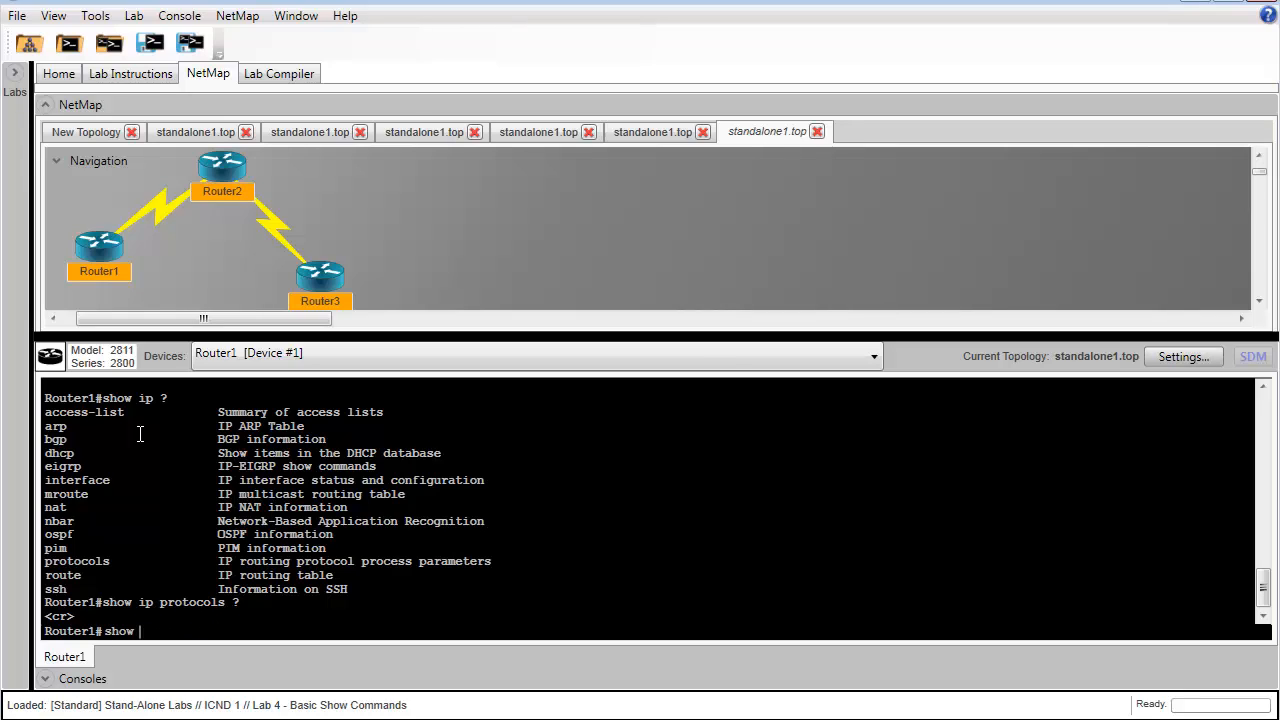
- Run show running-config and page through to the closing end line
type("running-config")
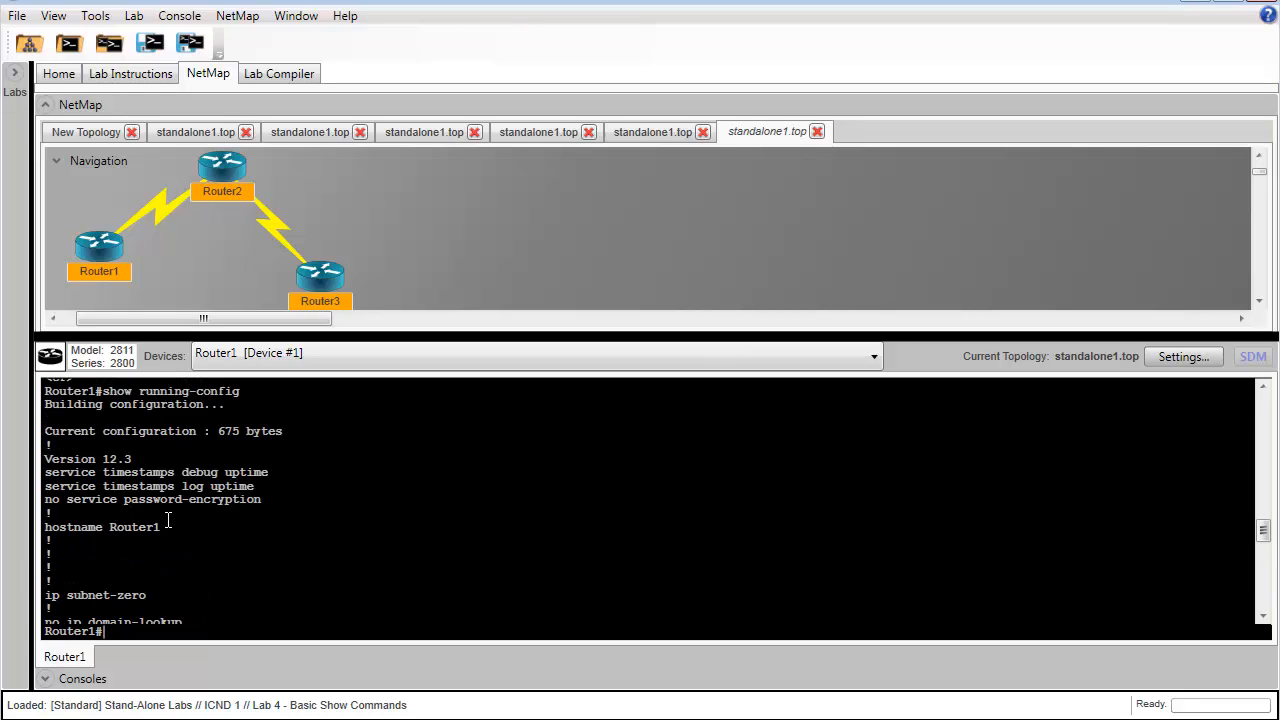
left_click_drag(72, 527, 159, 527)
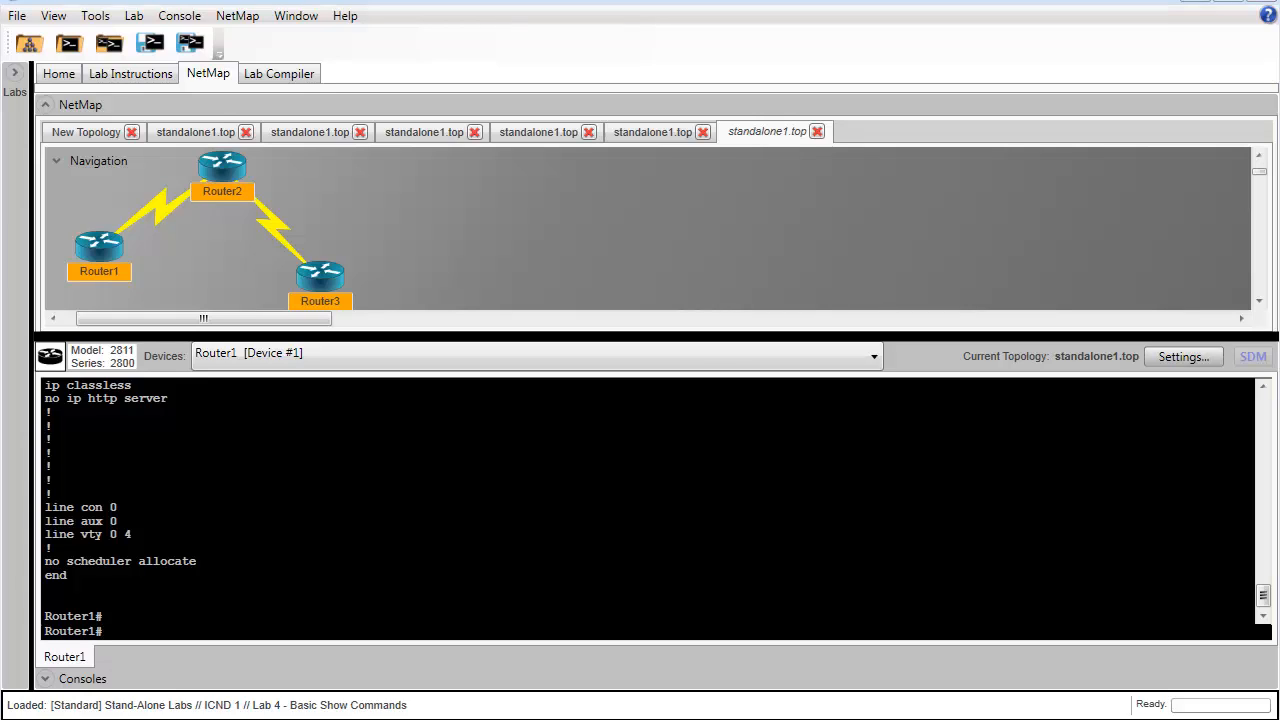
mouse_move(383, 470)
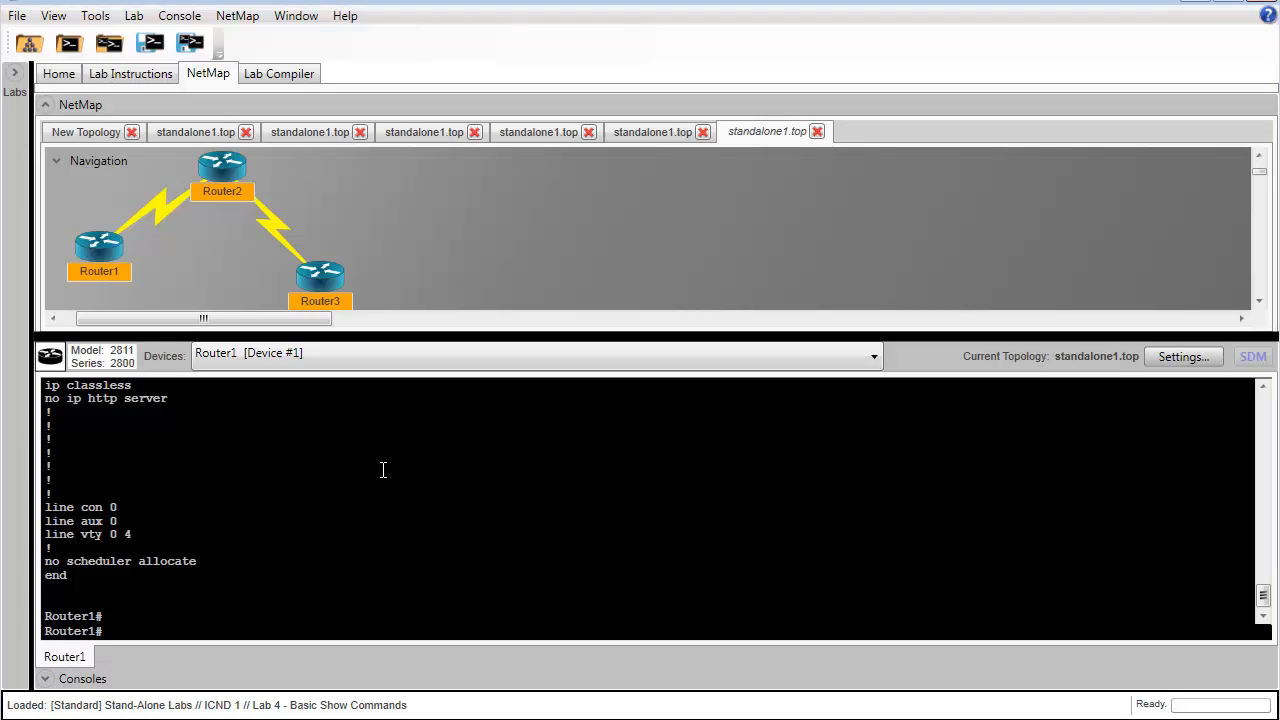
- Run show flash to list the c2800 image file and flash space used and available
type("show flash")
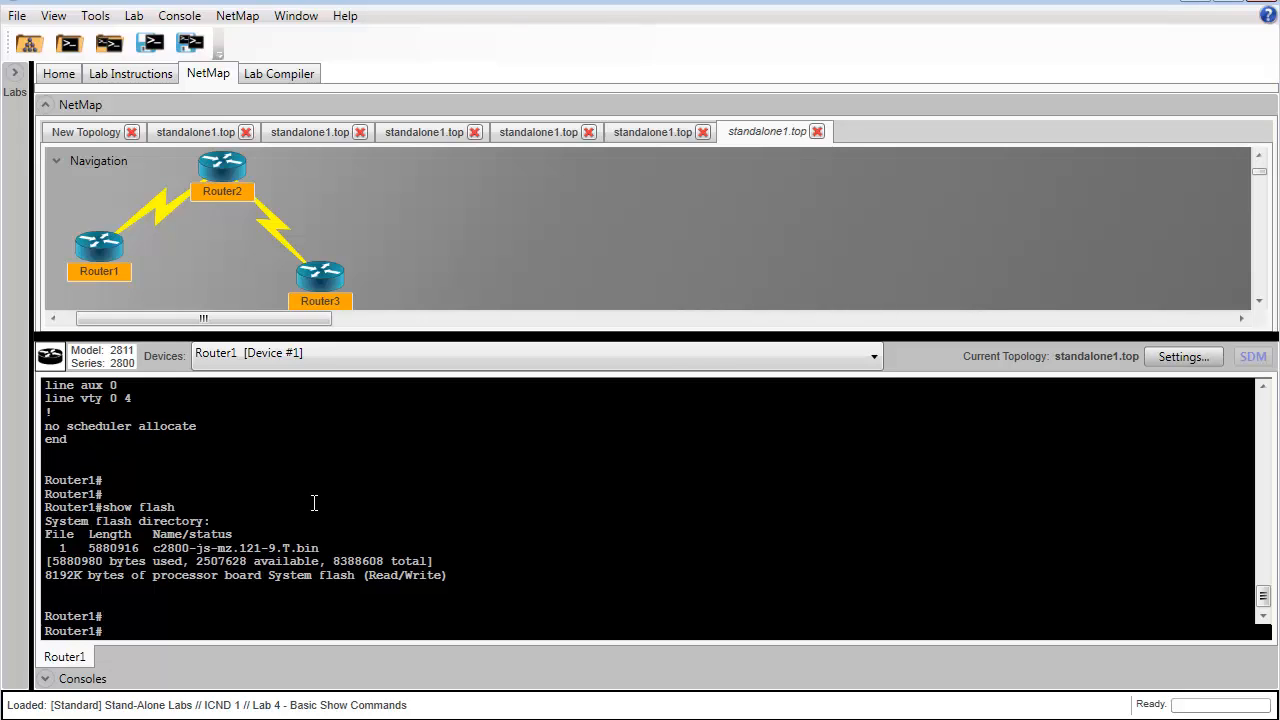
mouse_move(152, 548)
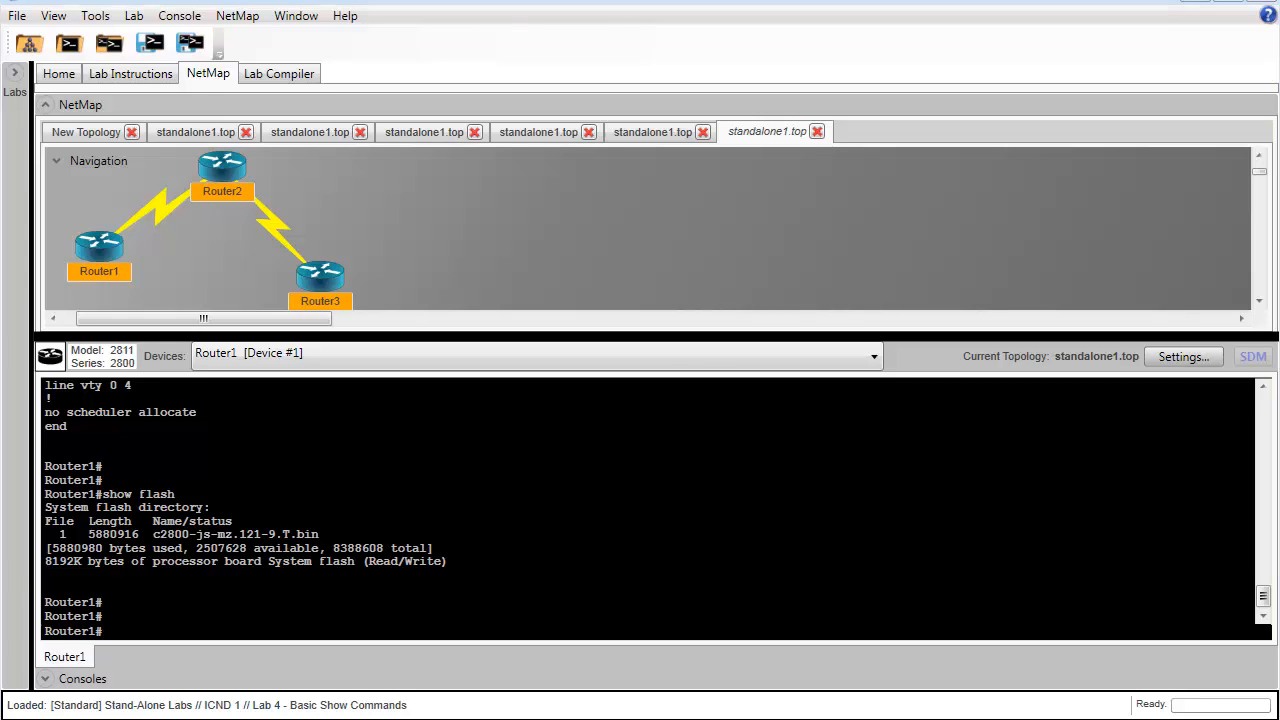
- Run show history, then show terminal to view the history size of 10
type("show history")
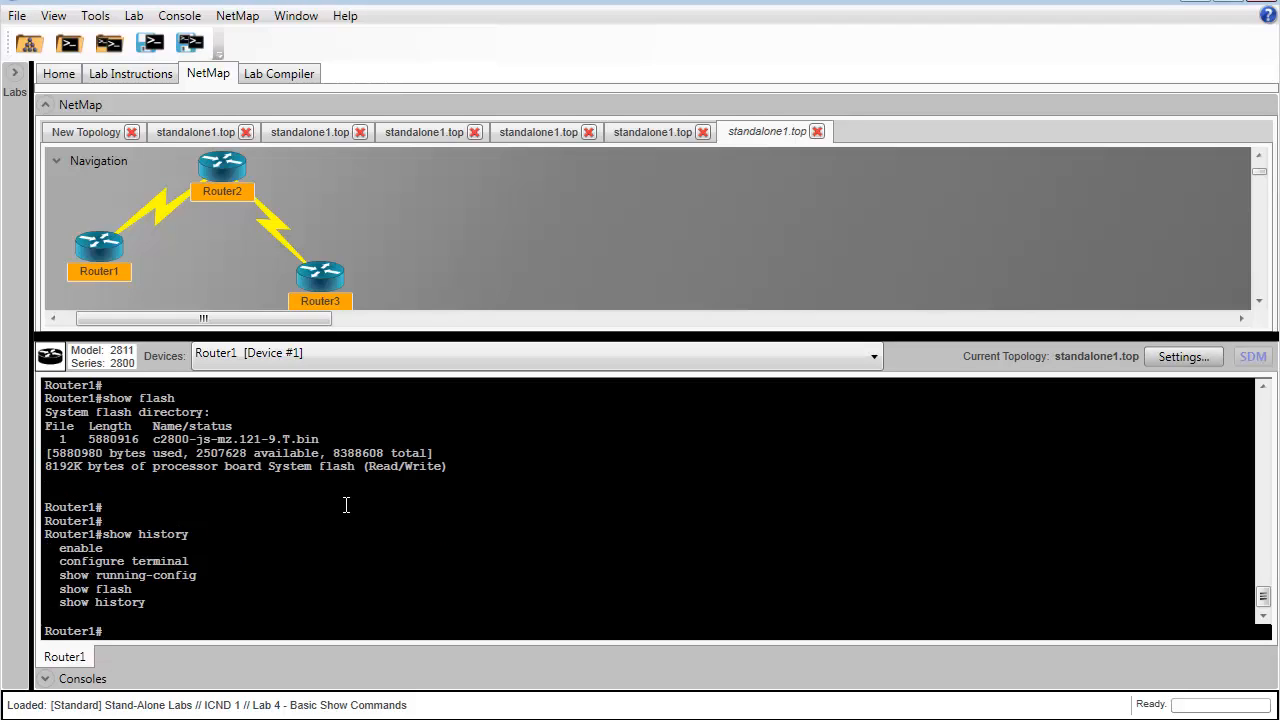
mouse_move(118, 607)
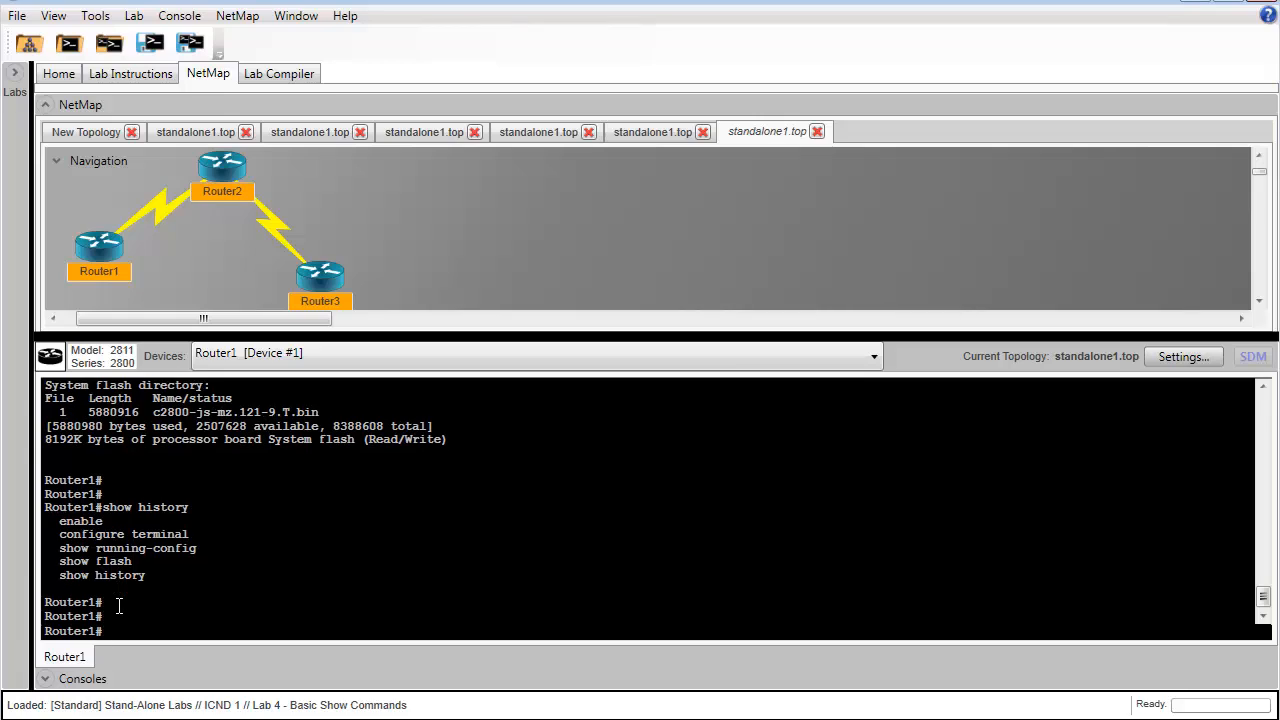
type("show")
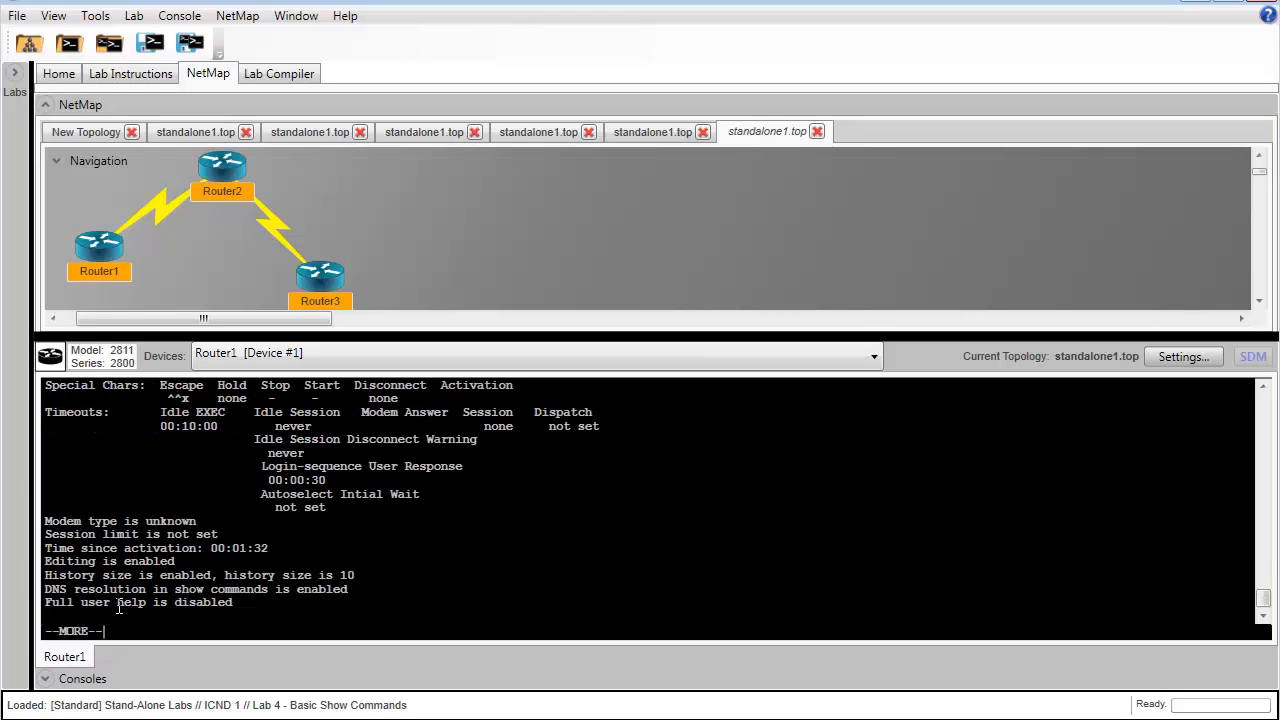
- Finish the terminal output, then set line con 0 history size to 100
key("space")
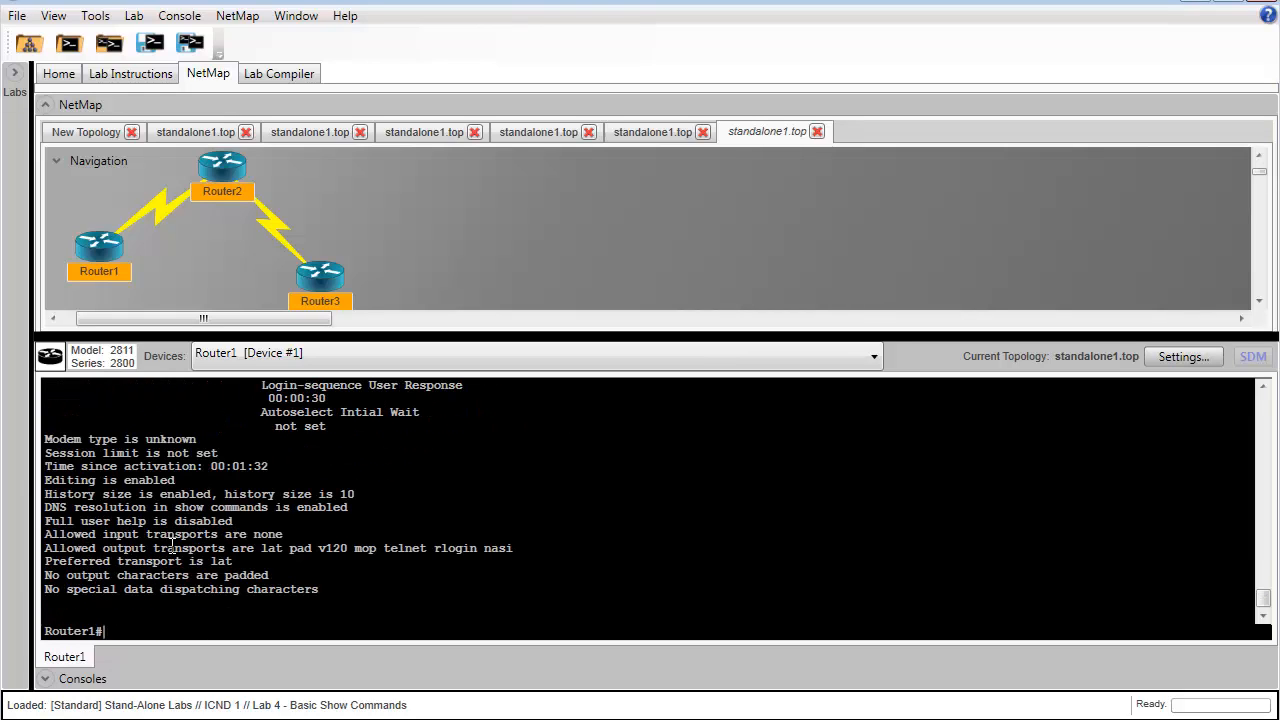
left_click_drag(222, 493, 372, 493)
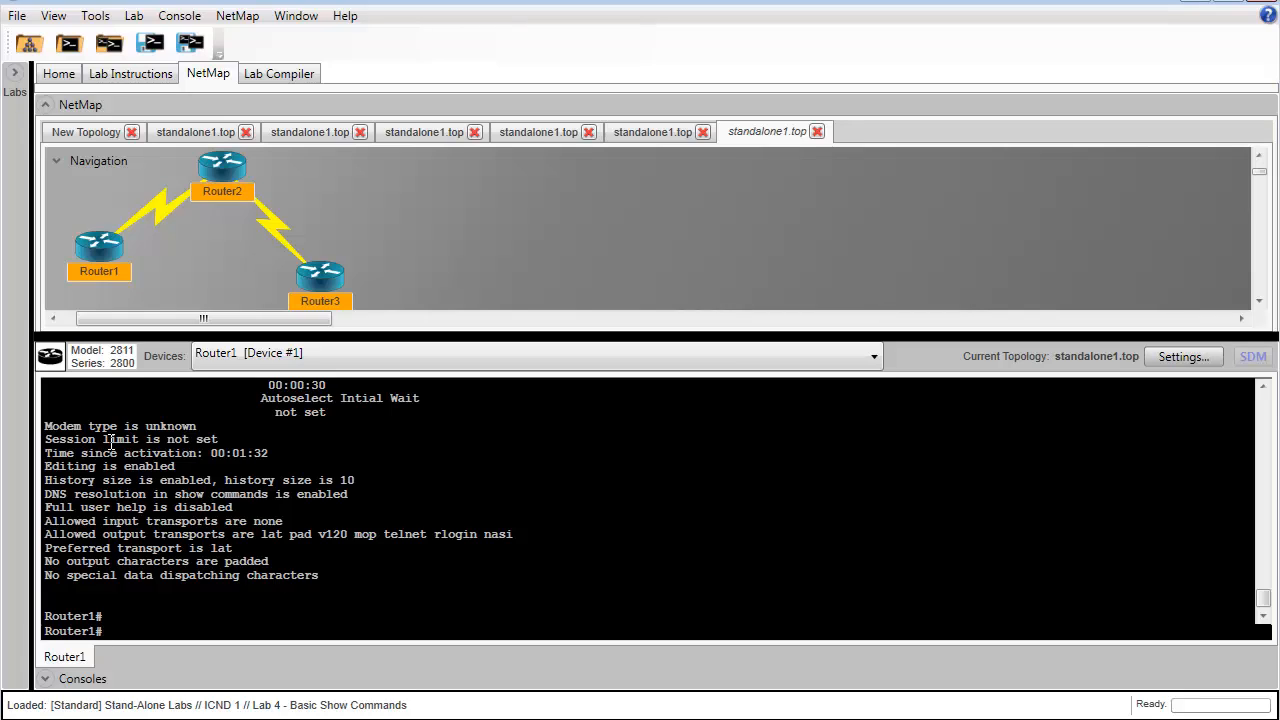
type("conf t")
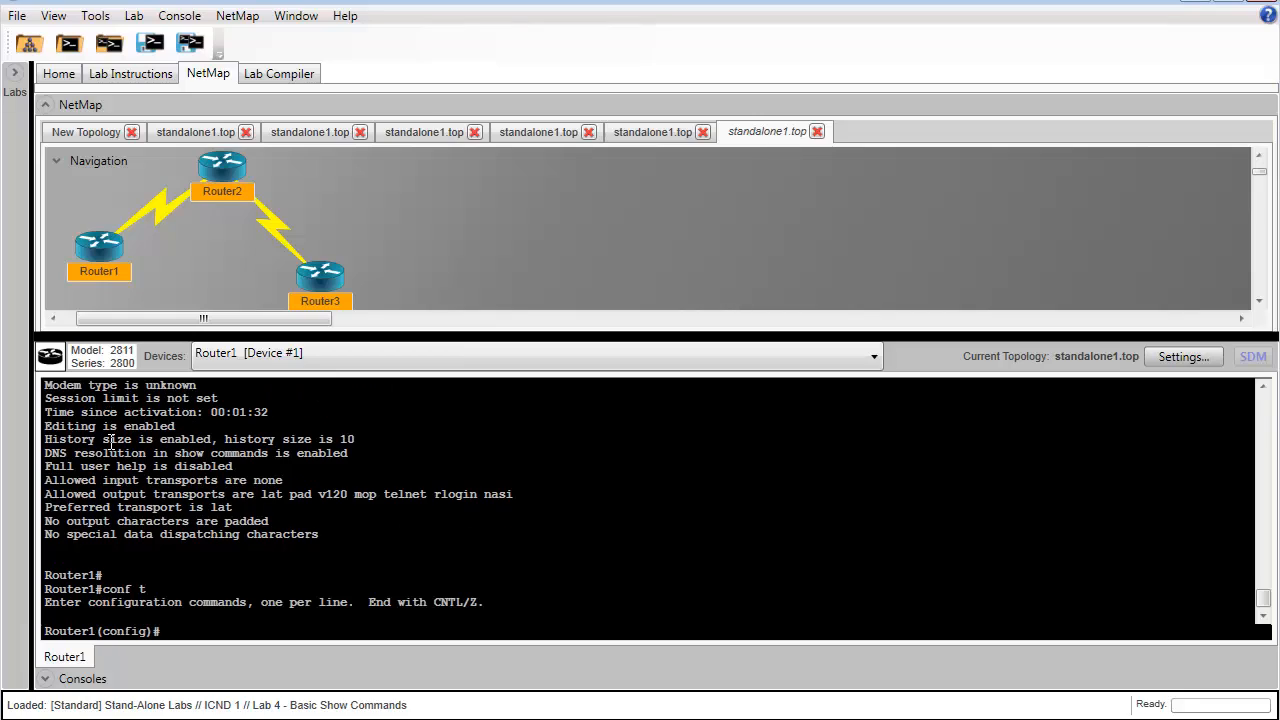
type("line con 0")
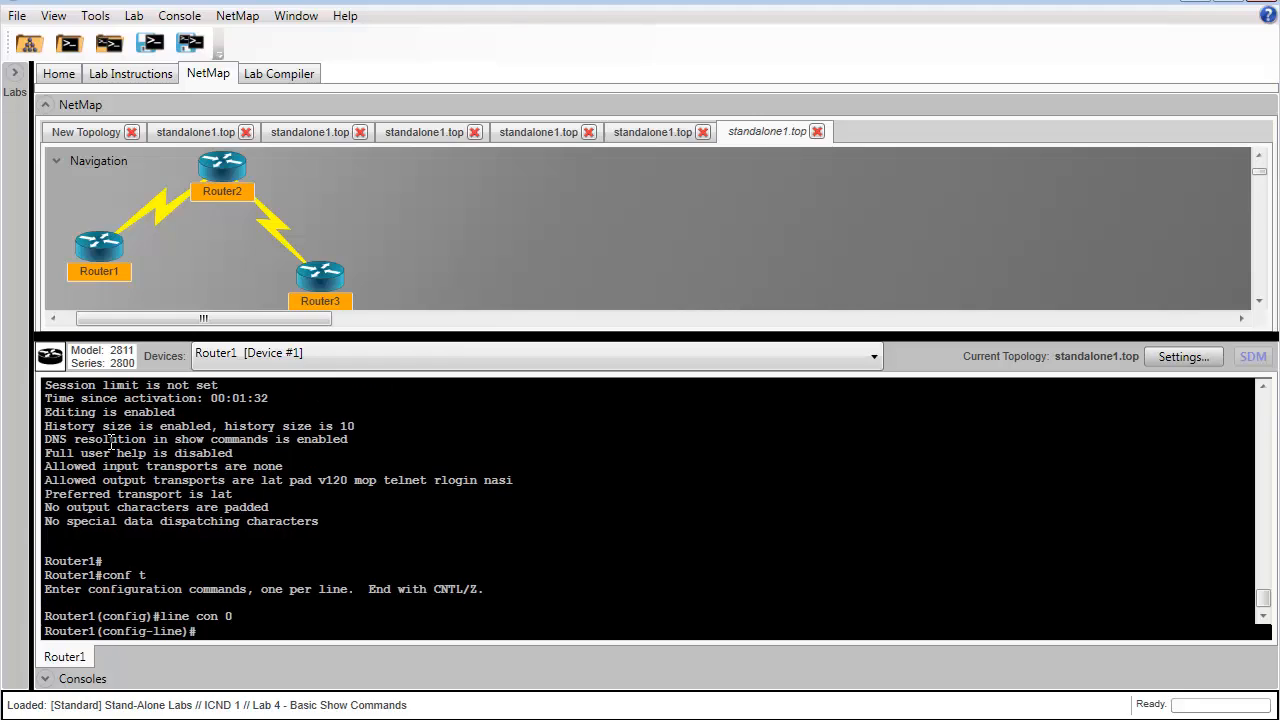
type("history size")
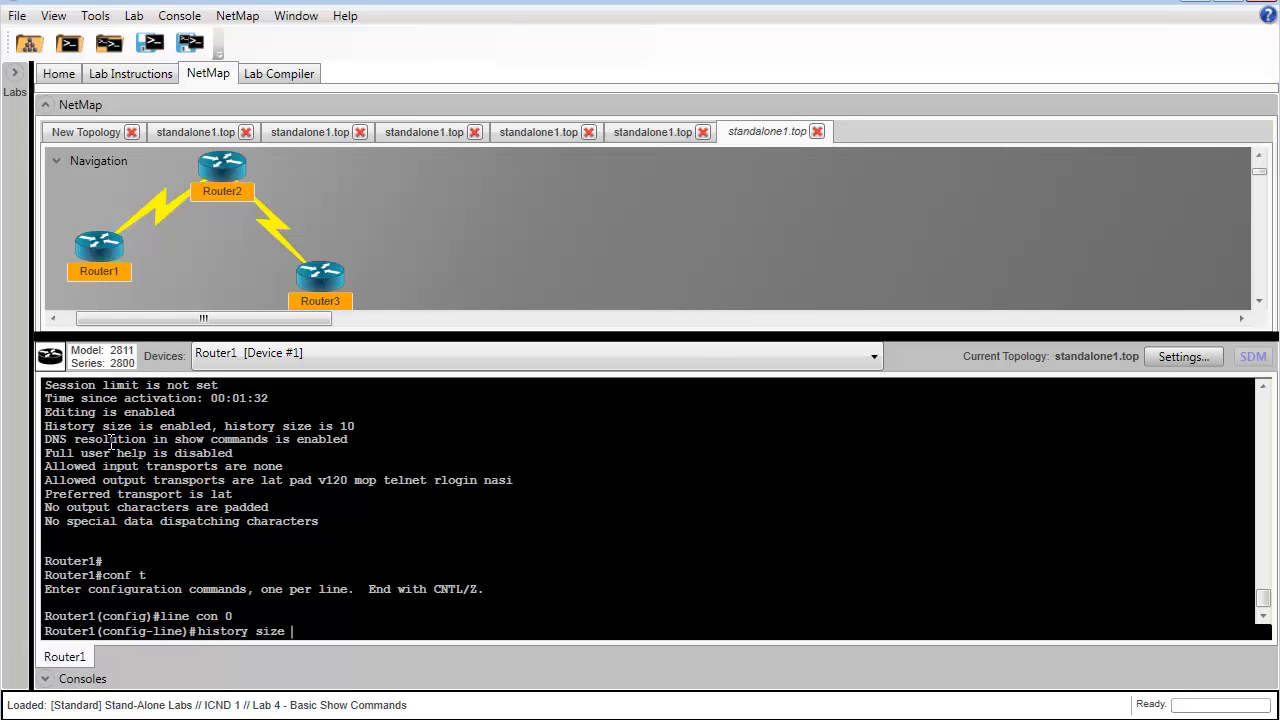
type("100")
type("show")
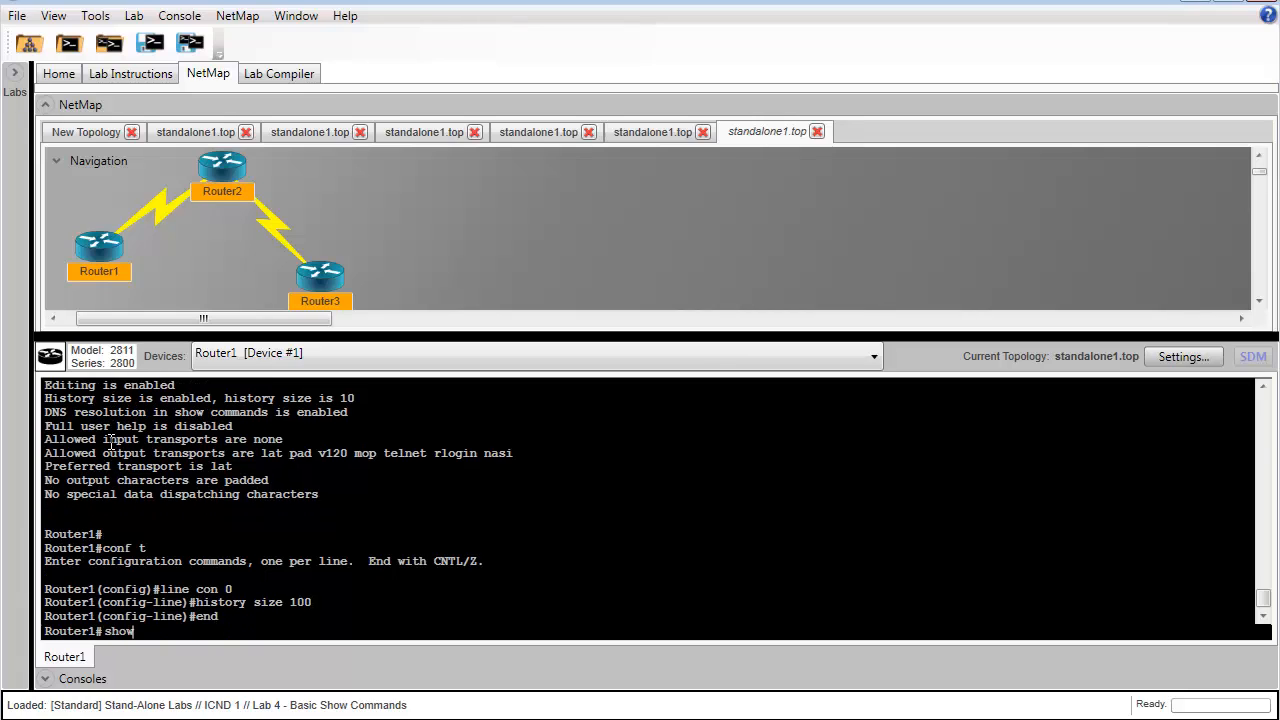
- Confirm show terminal reports history size 100, then recall earlier commands with Up arrow
key("enter")
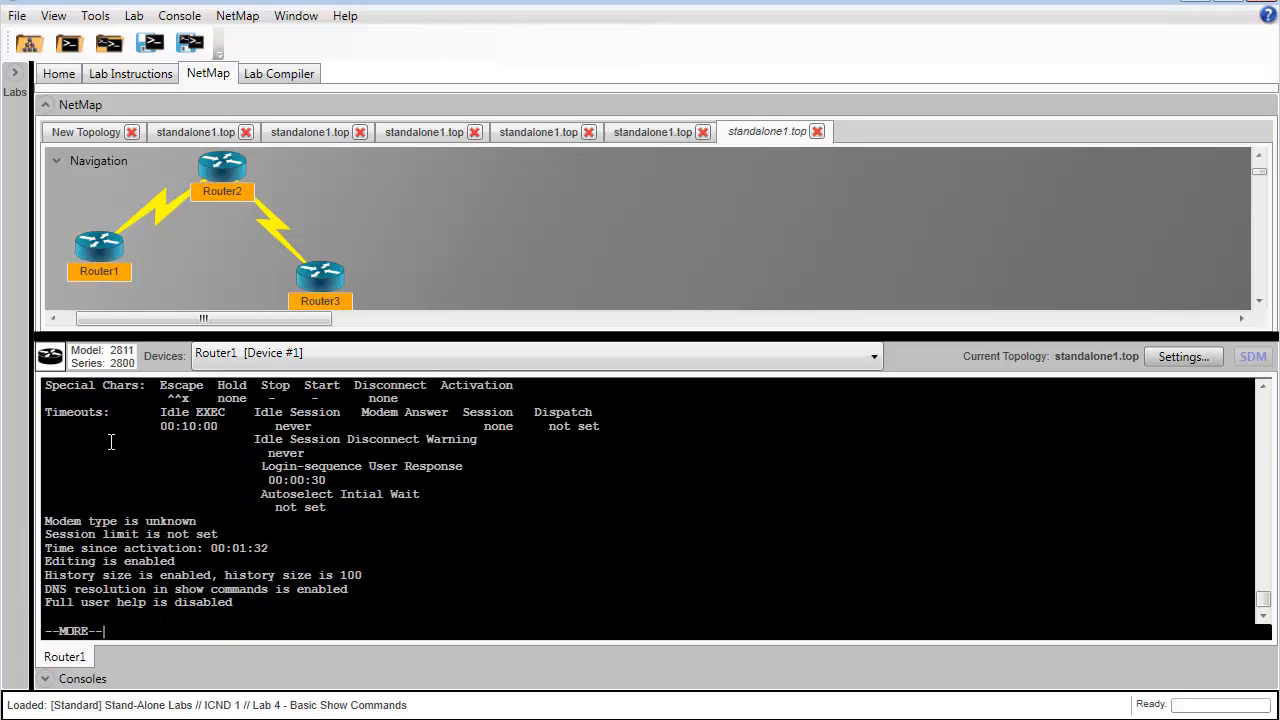
key("space")
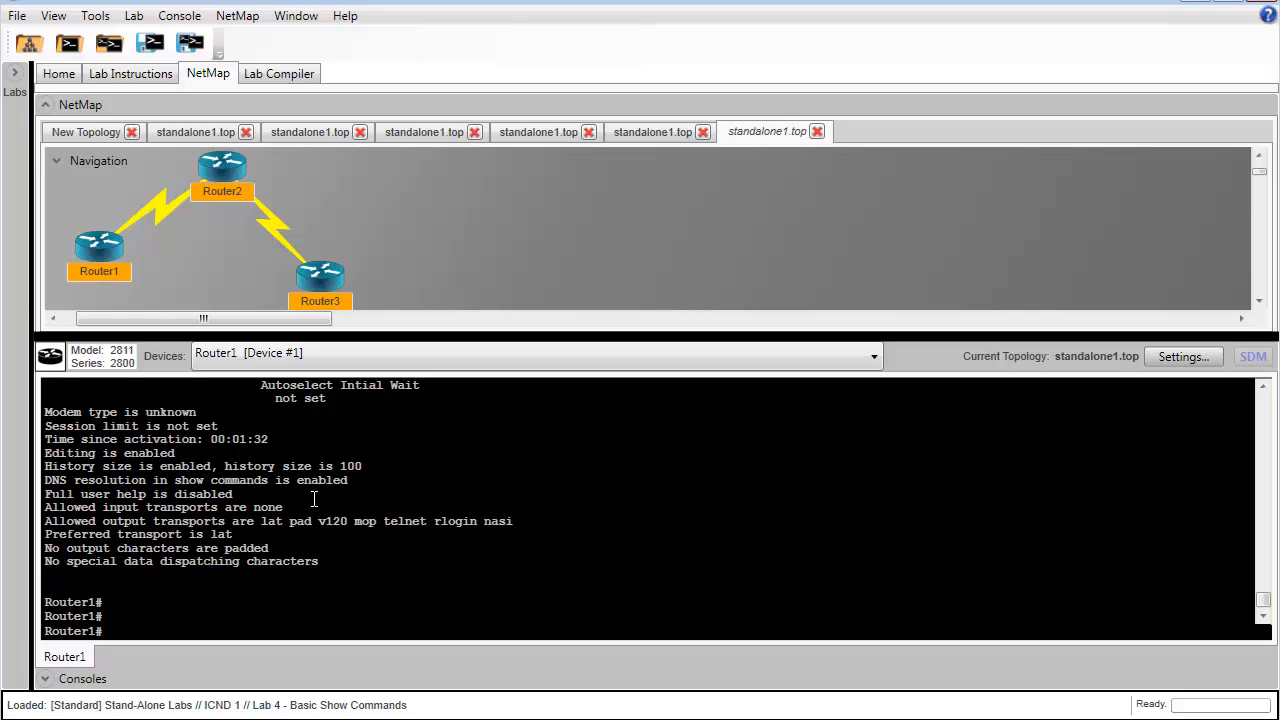
type("show terminal")
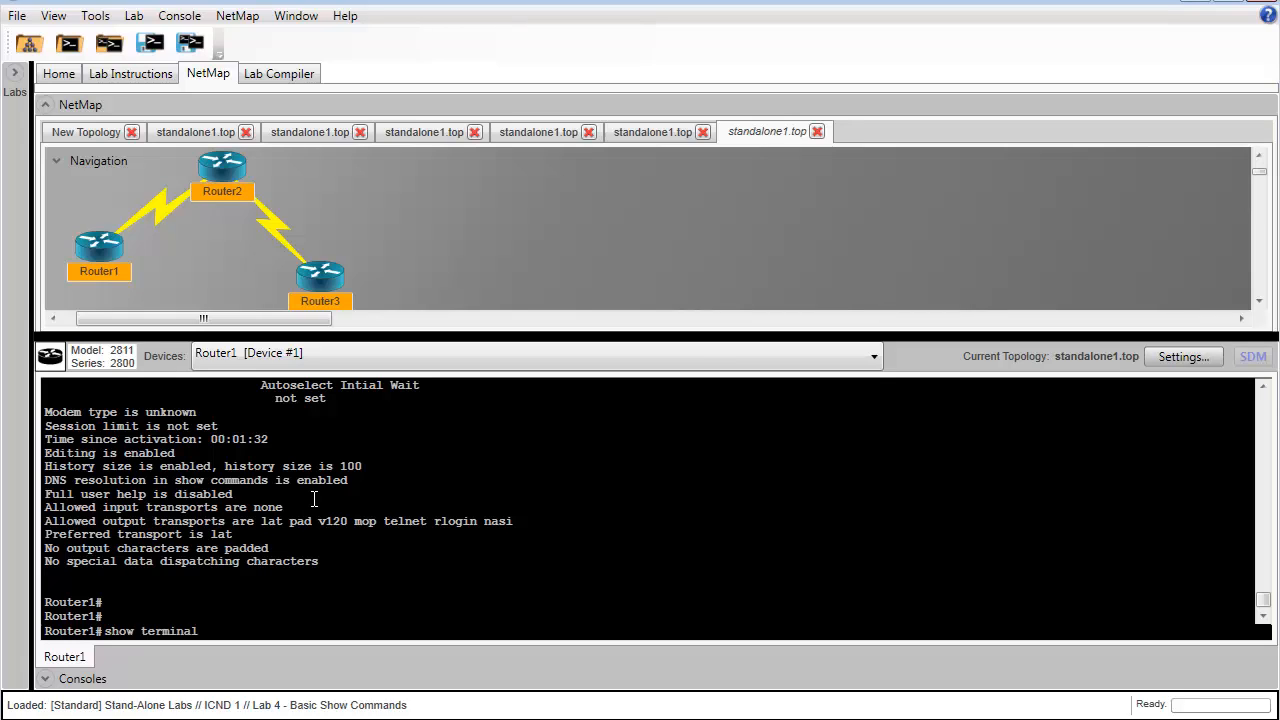
type("show flash")
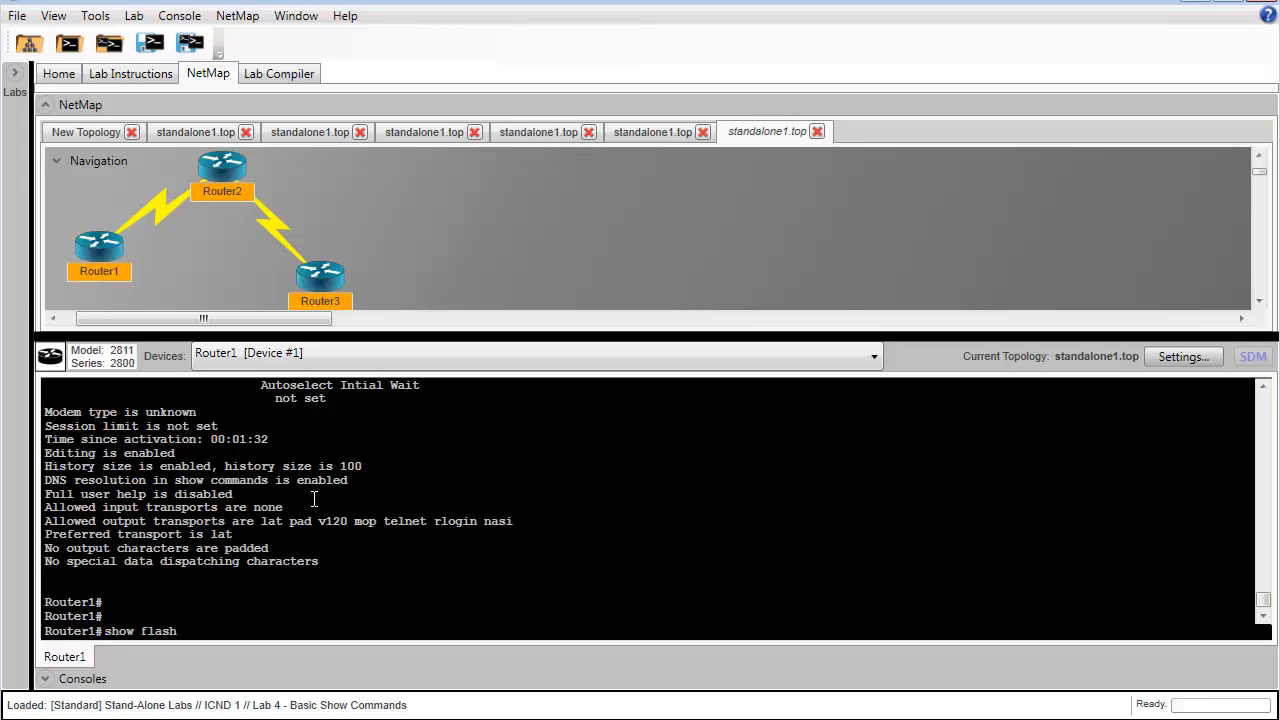
type("show running-co")
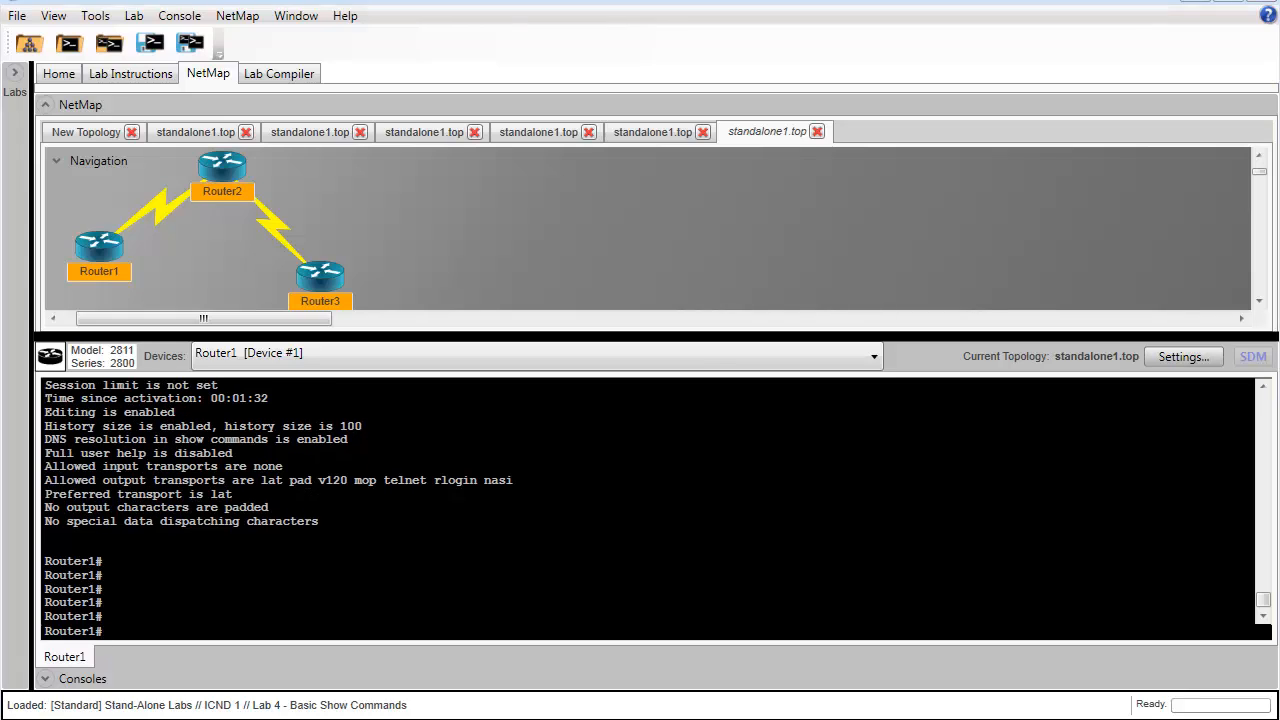
- Run show protocols: IP routing enabled, all four interfaces administratively down
type("show")
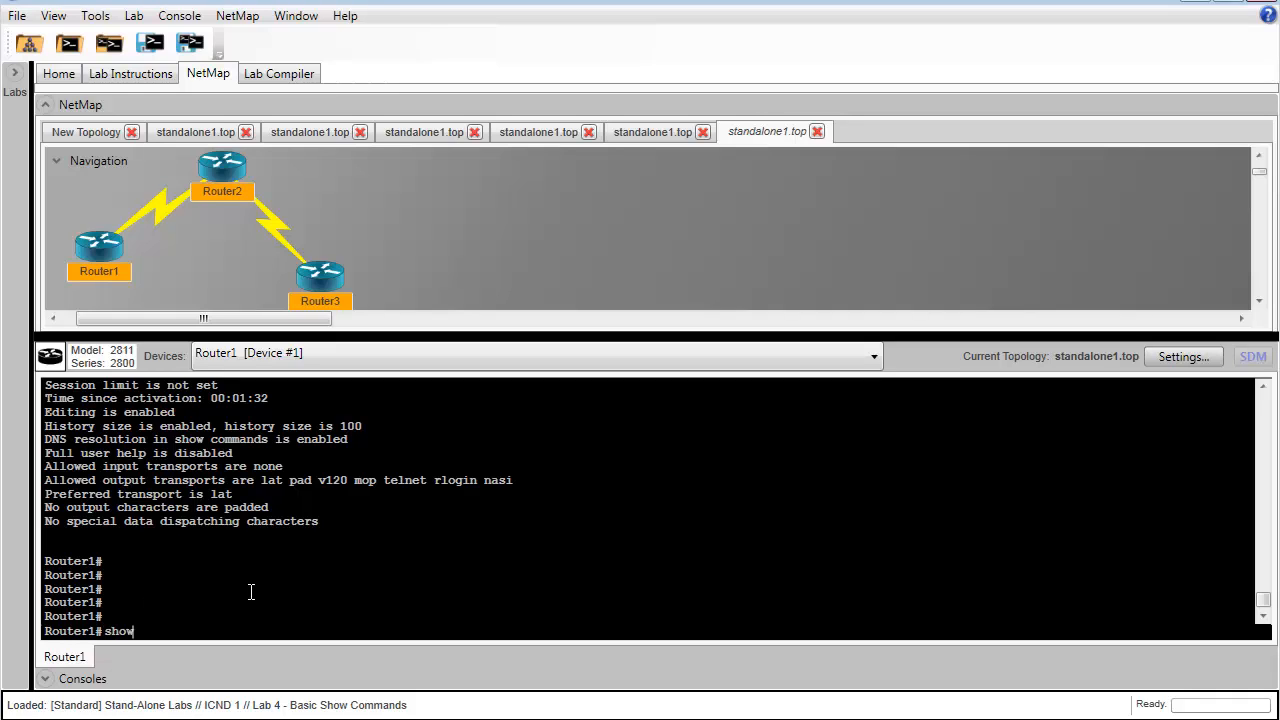
type("protocol")
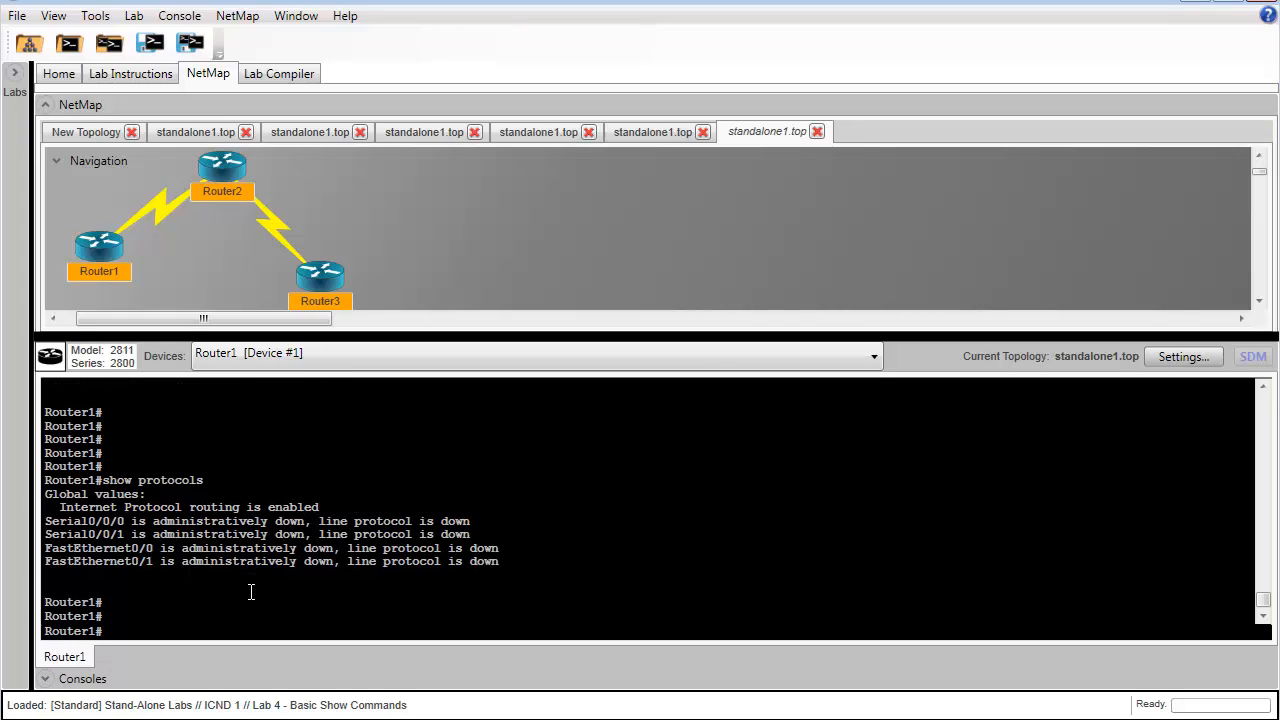
- Run show version on Router1 and highlight the 0x2102 configuration register line
type("show version")
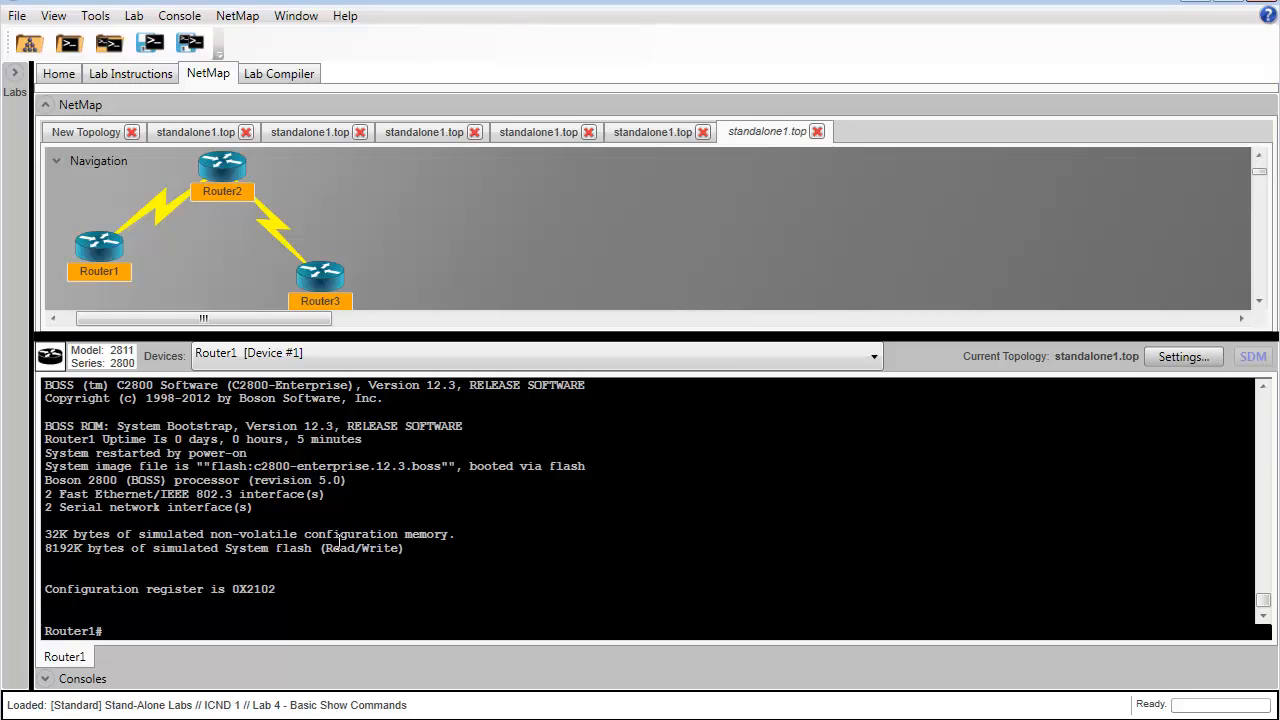
mouse_move(282, 572)
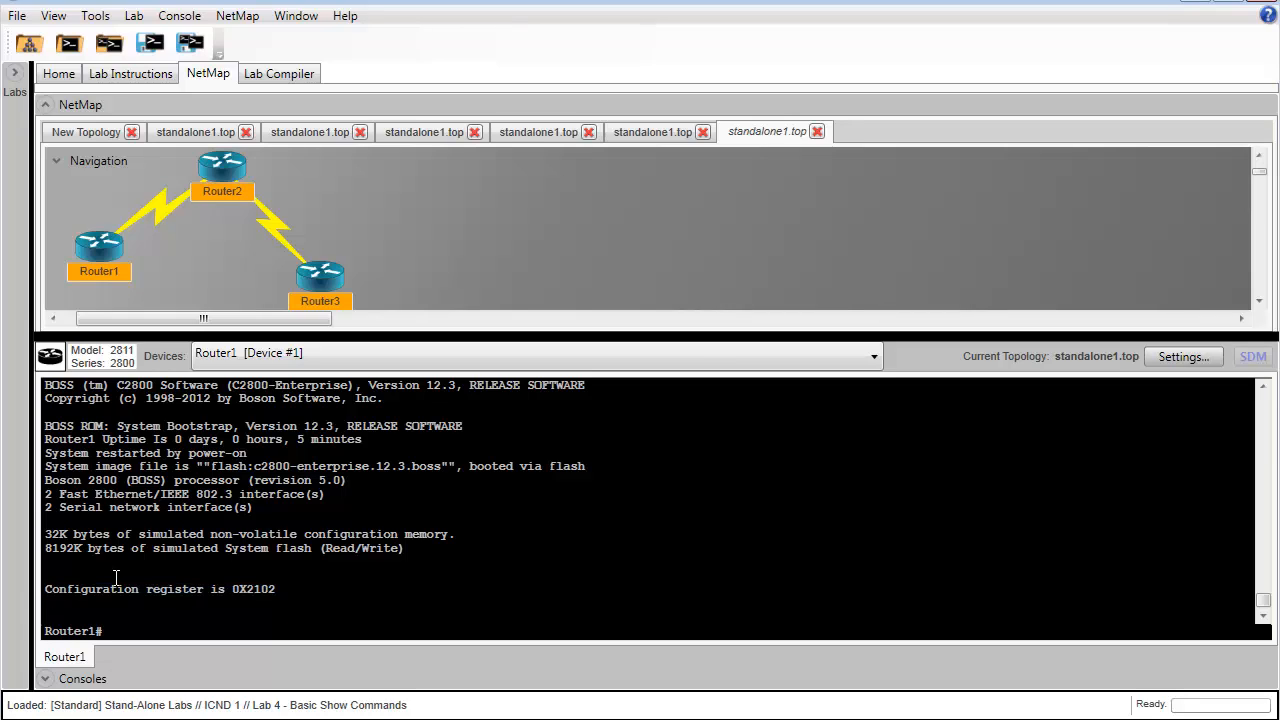
mouse_move(48, 590)
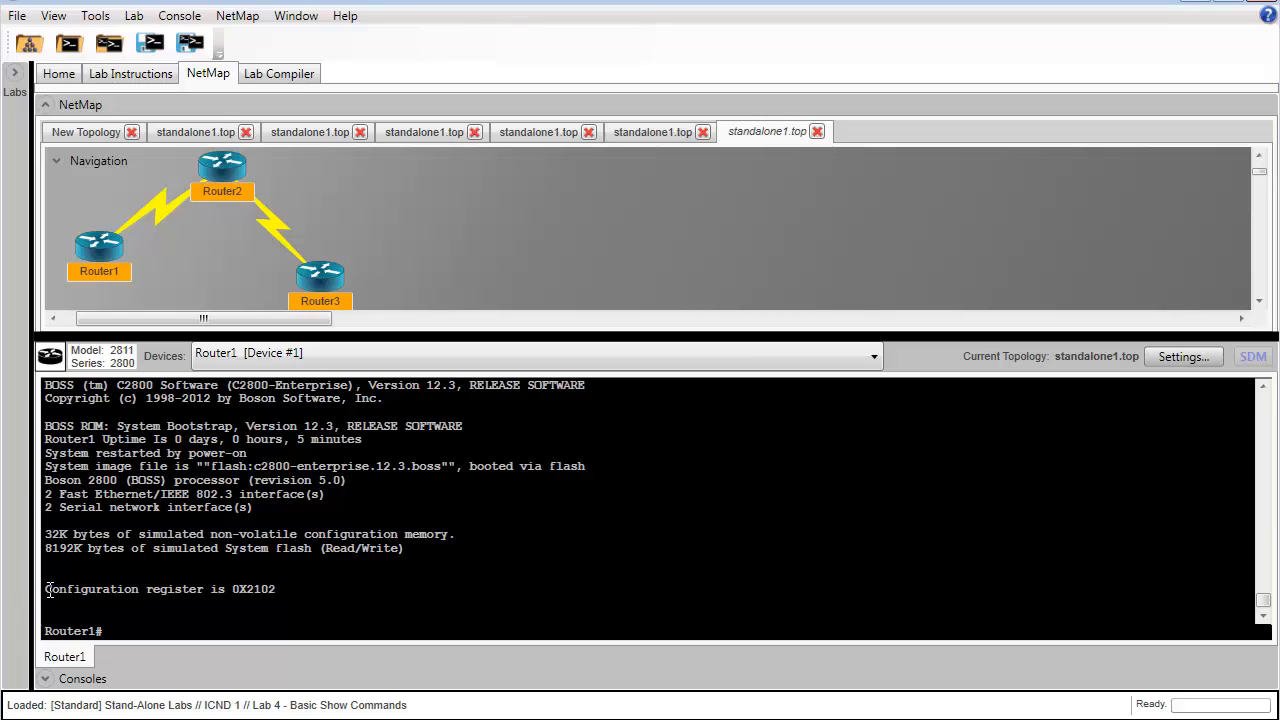
triple_click(160, 589)
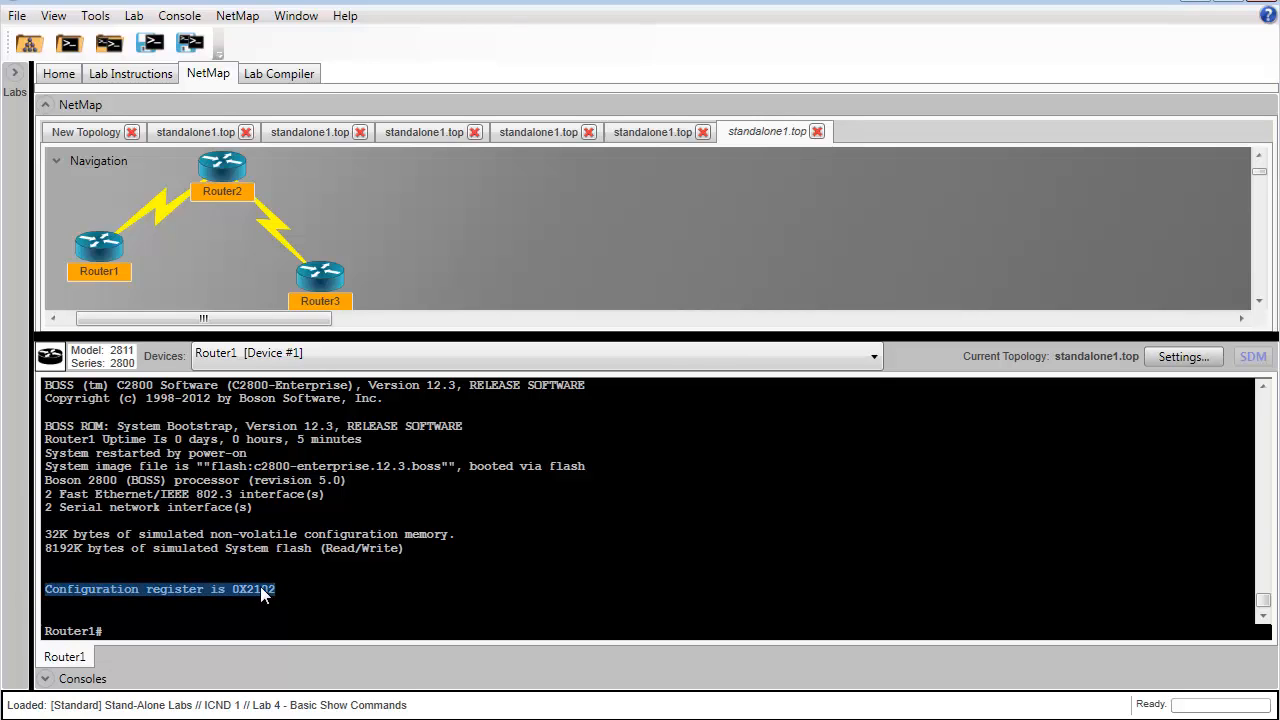
left_click(262, 589)
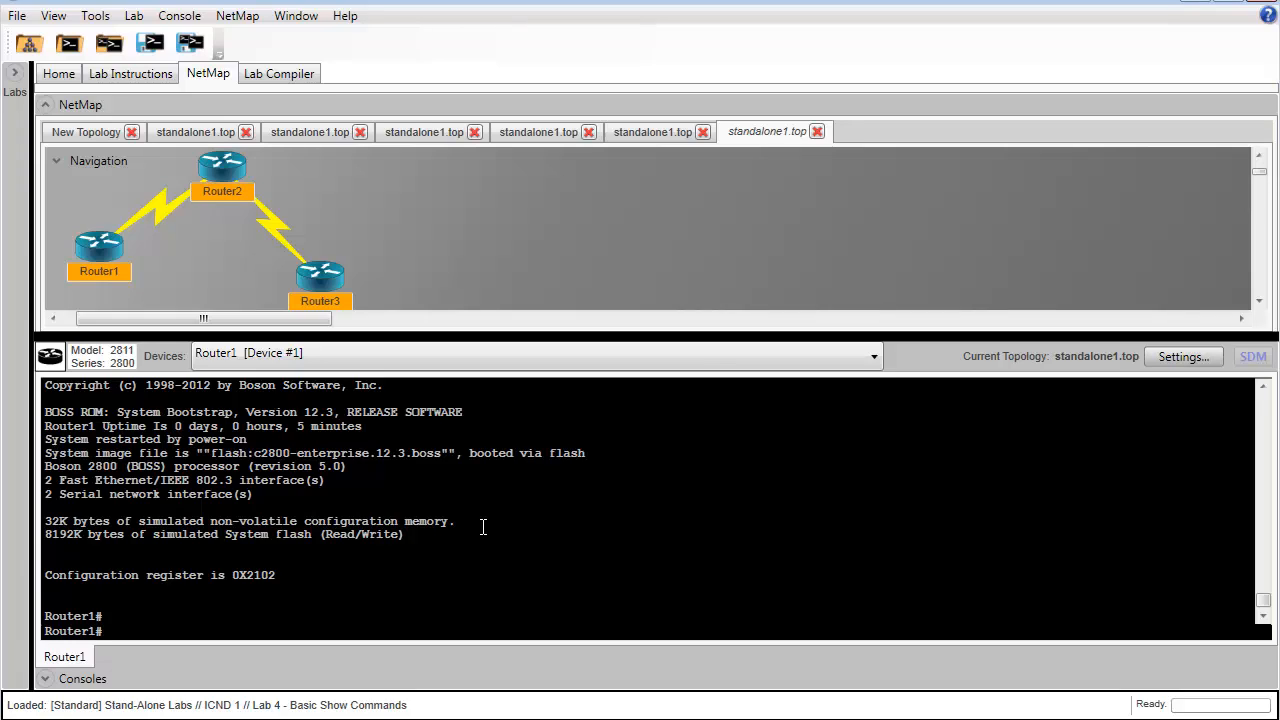
- Check clock set syntax with ? and start setting the time to 9:53:00
type("clock set")
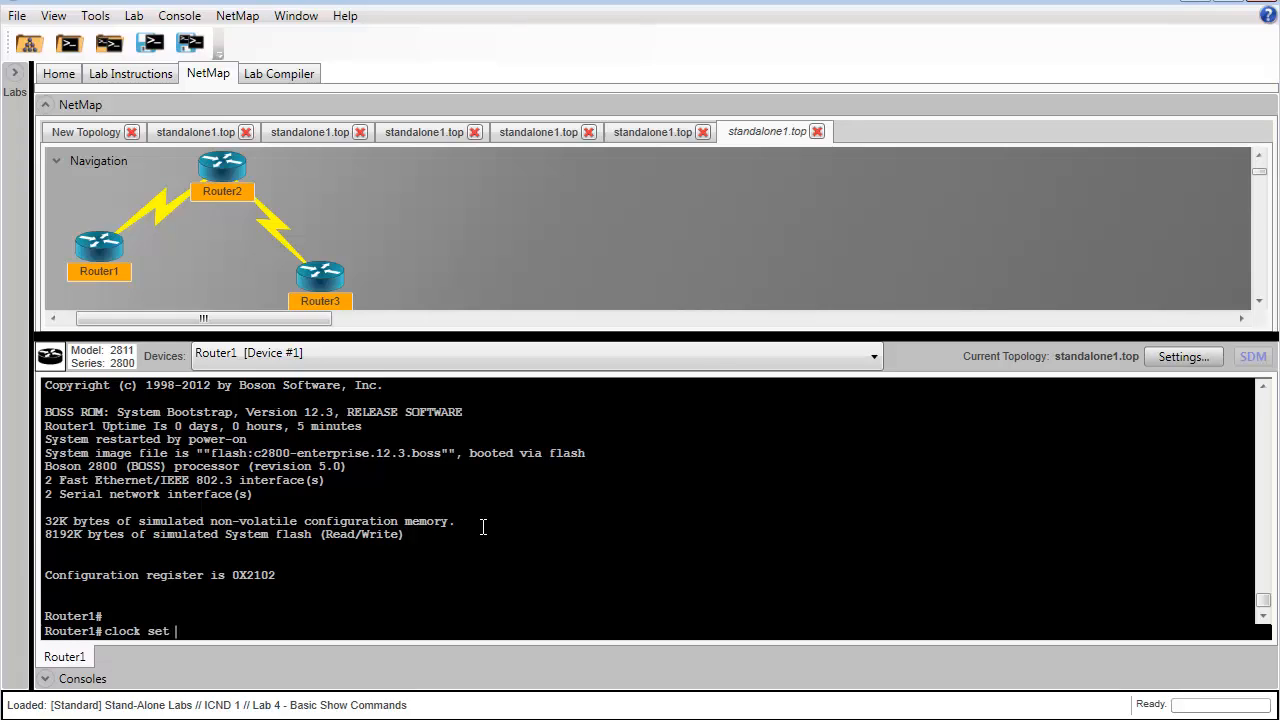
type("?")
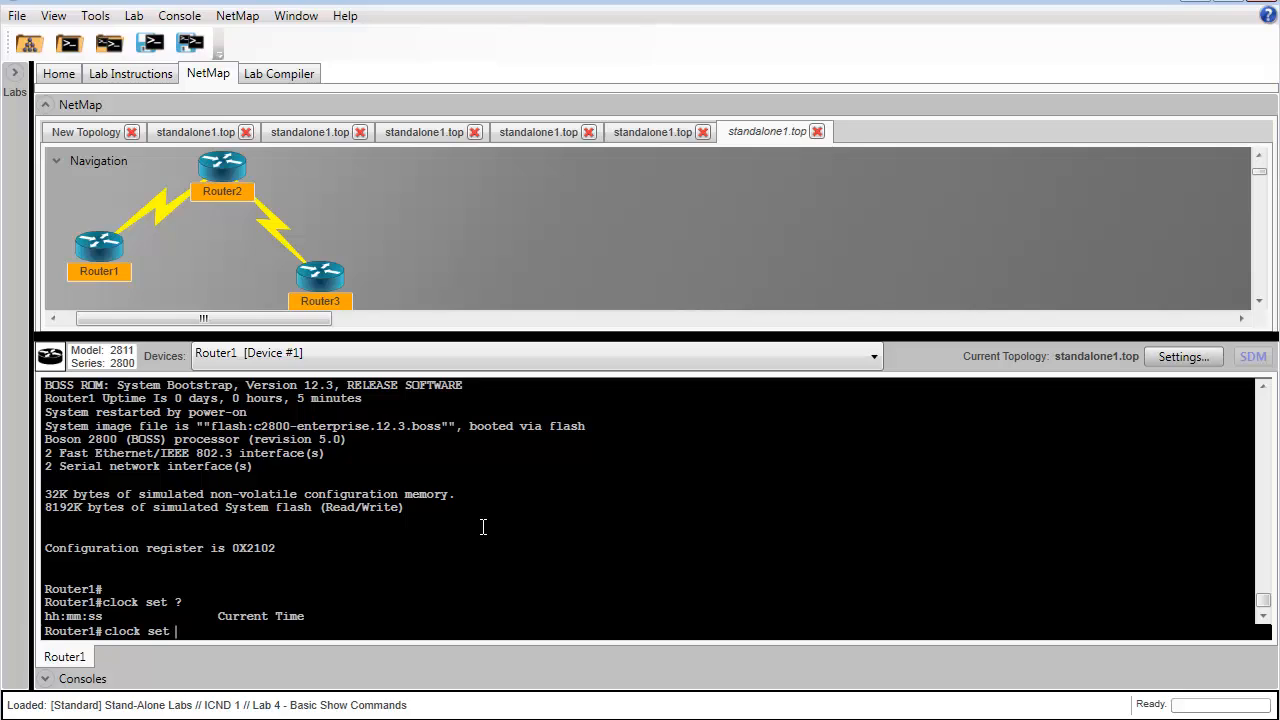
type("9:53")
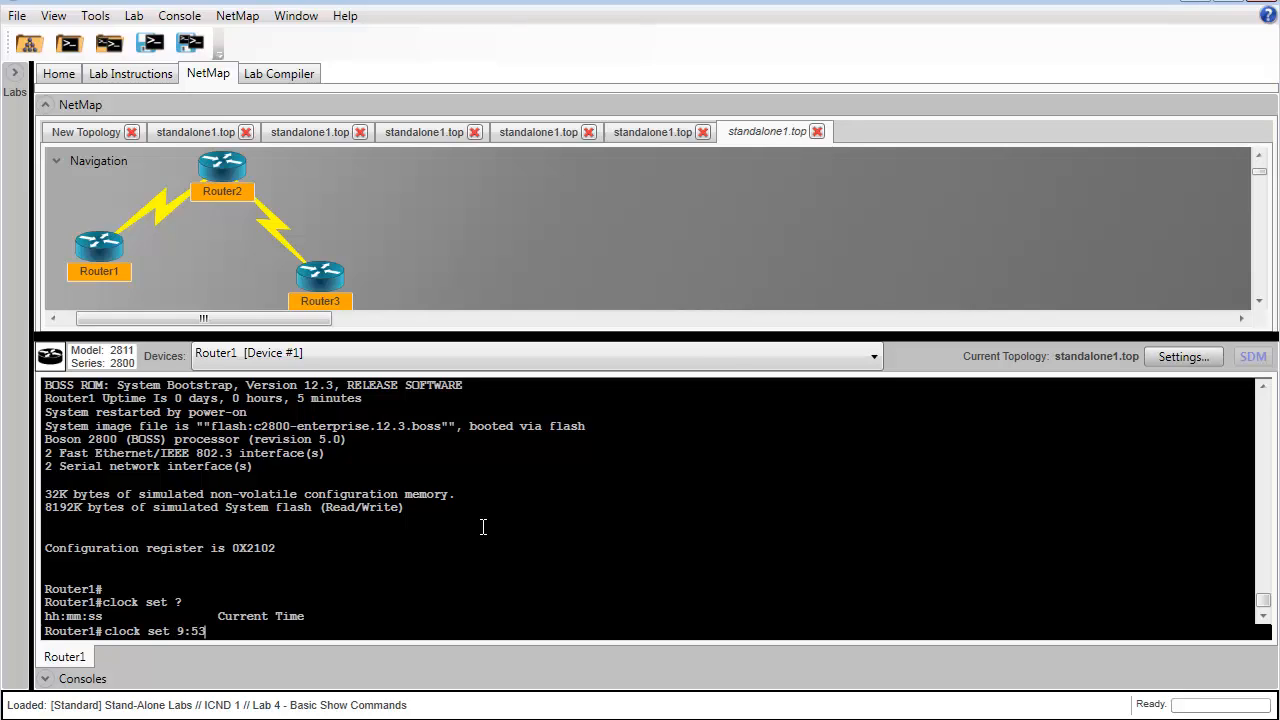
type(":00")
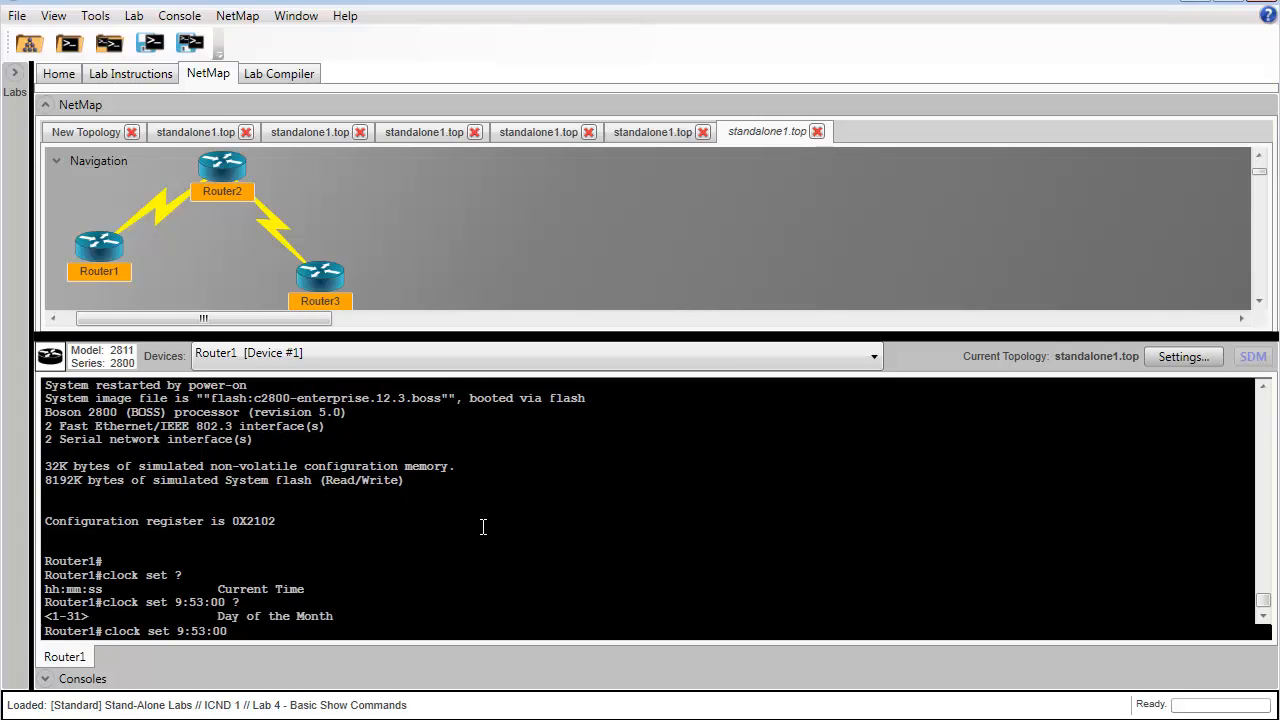
- Complete the date as 21 2 2013, then verify with show clock
type("21")
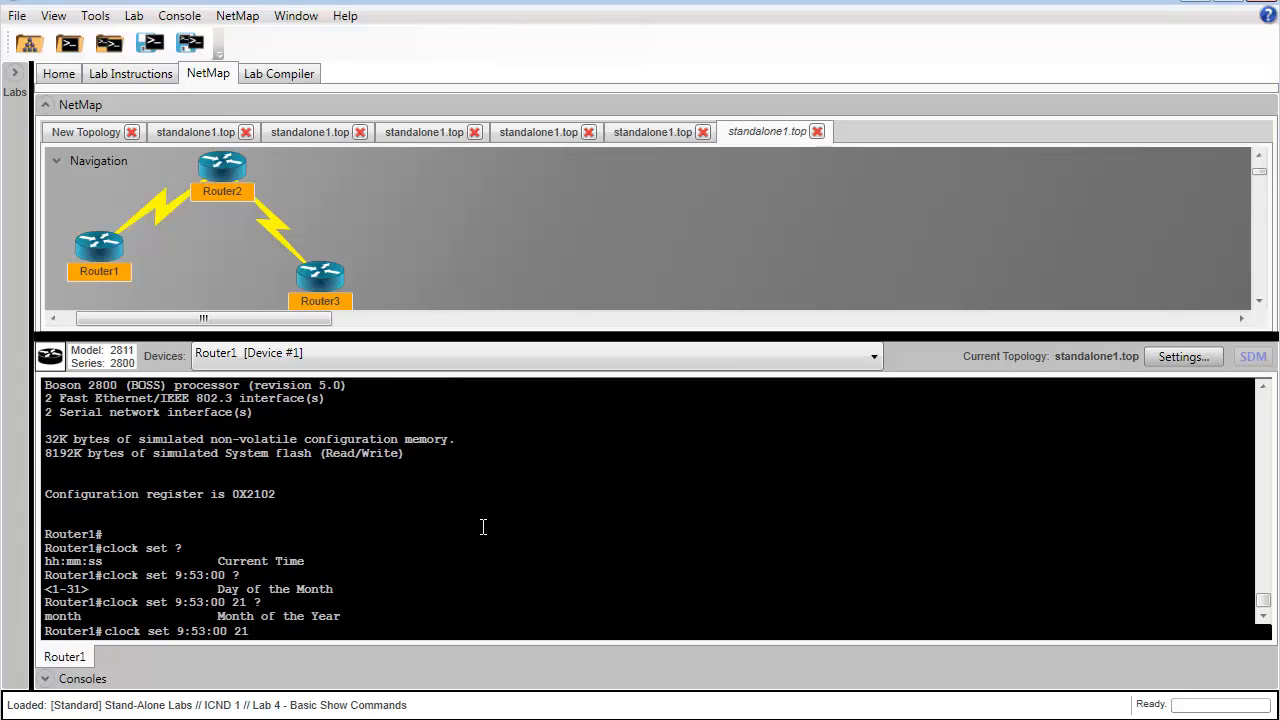
type("2 2013")
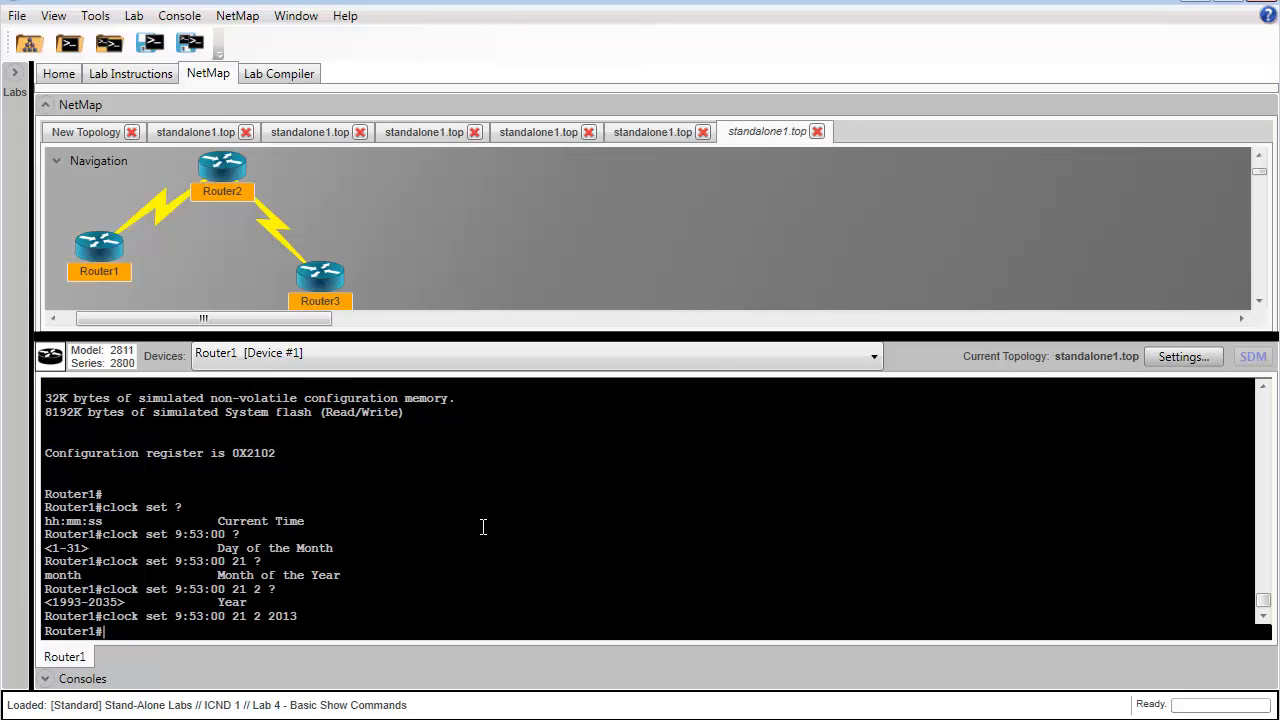
type("show clock")
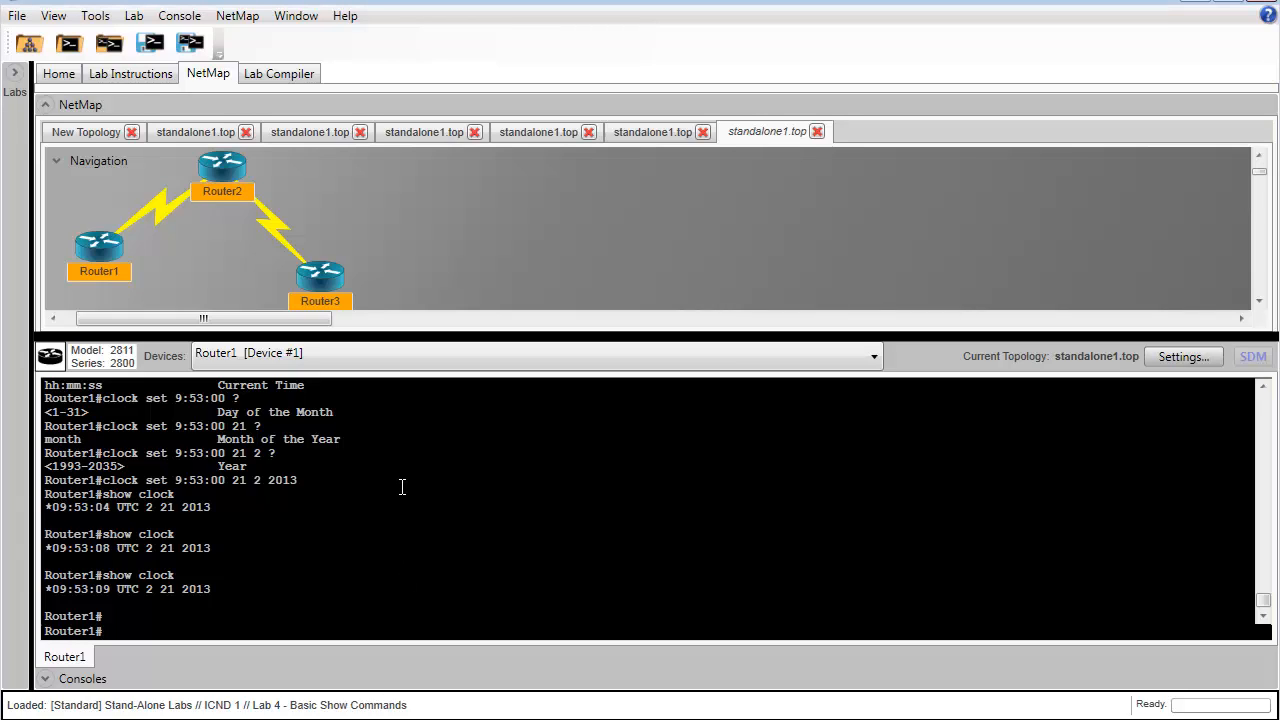
- Run show interfaces on Router1 and highlight the bandwidth details
type("show interfaces")
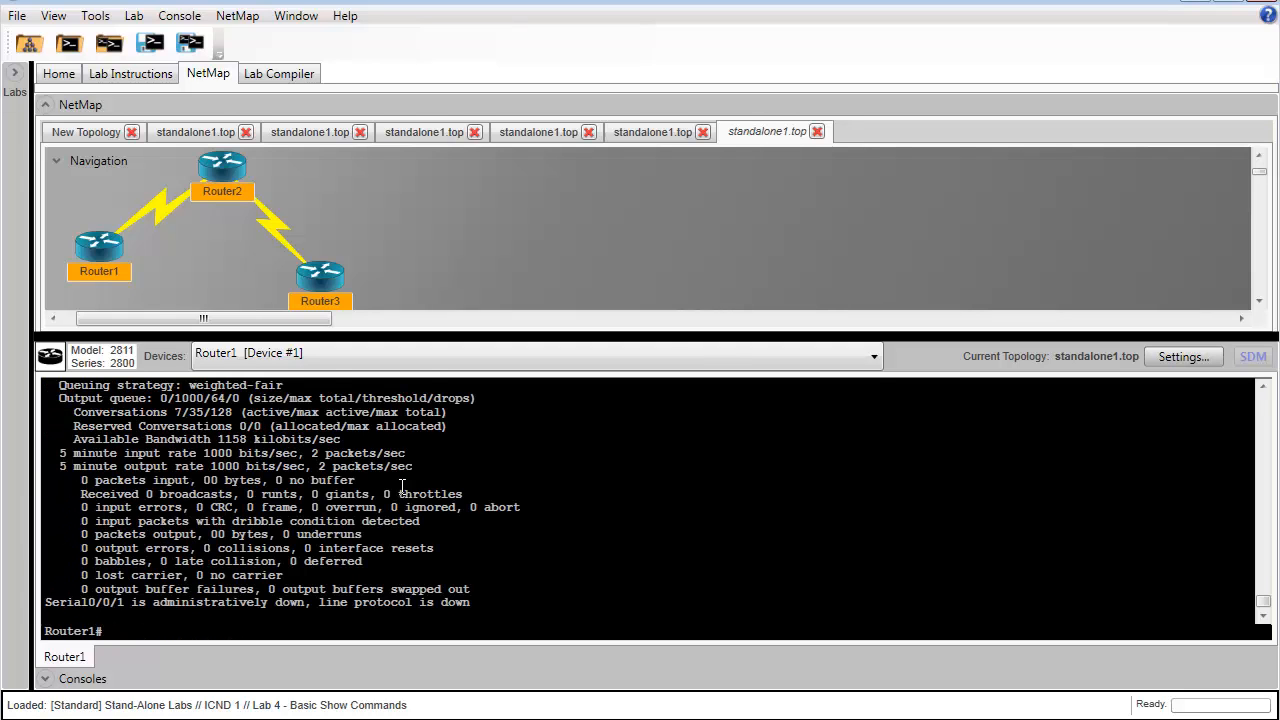
type("show interfaces")
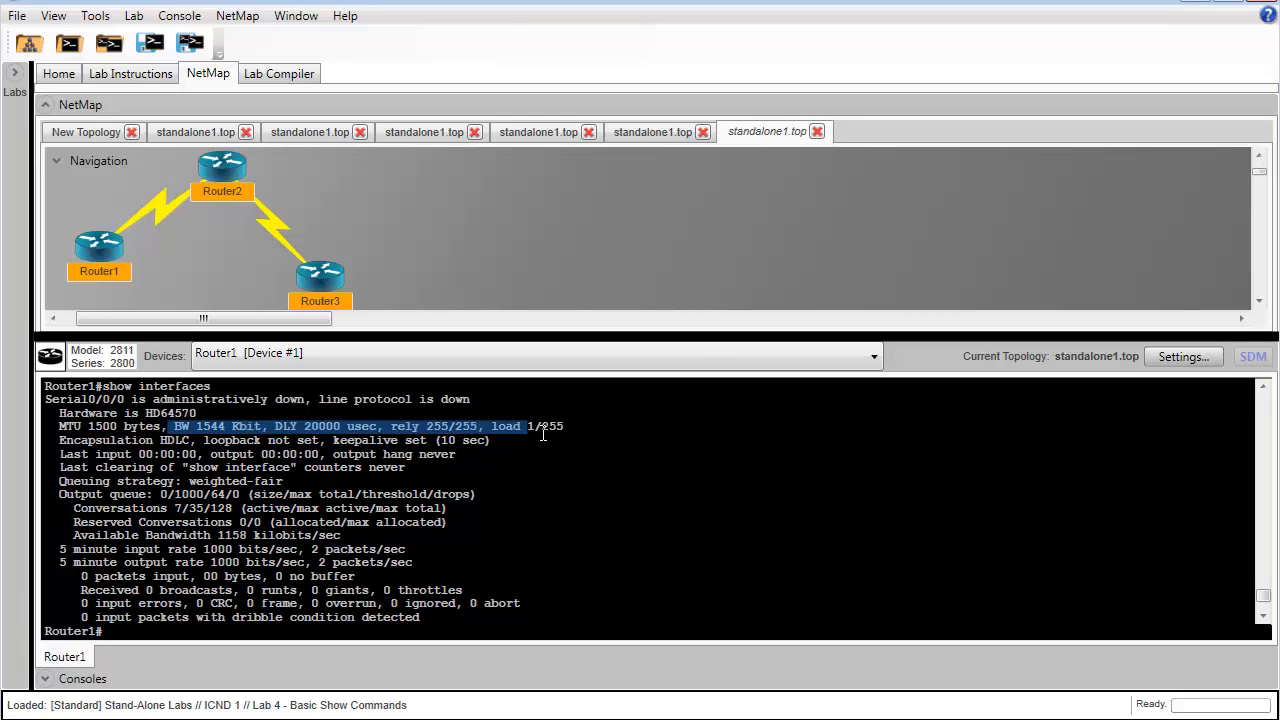
left_click(435, 467)
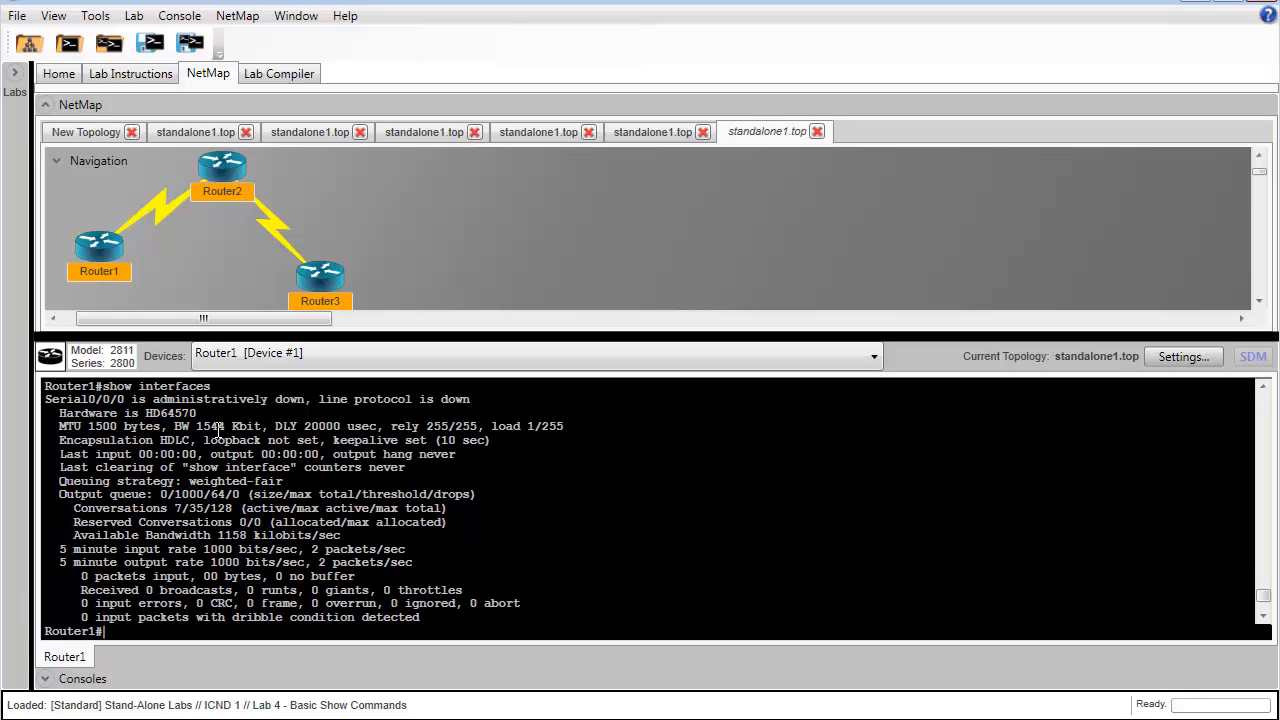
- Scroll the output to the administratively down serial interfaces and rerun show interfaces
scroll("down", 3)
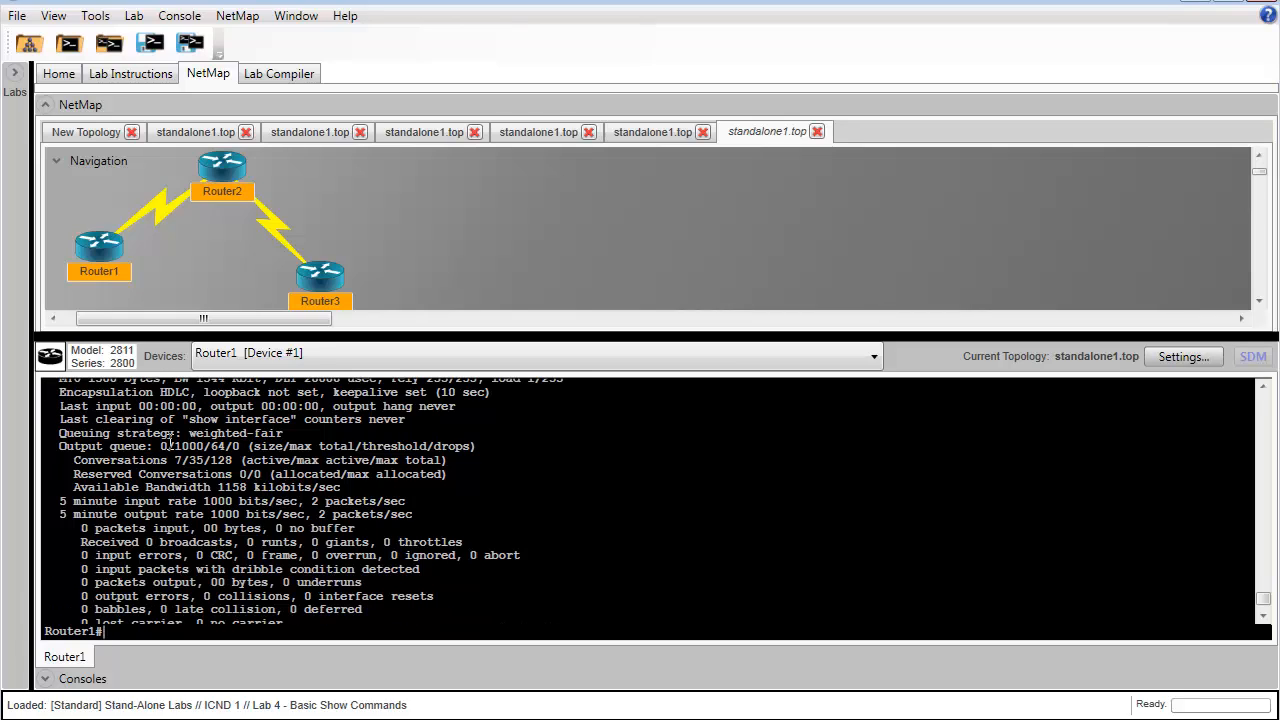
type("show interfaces")
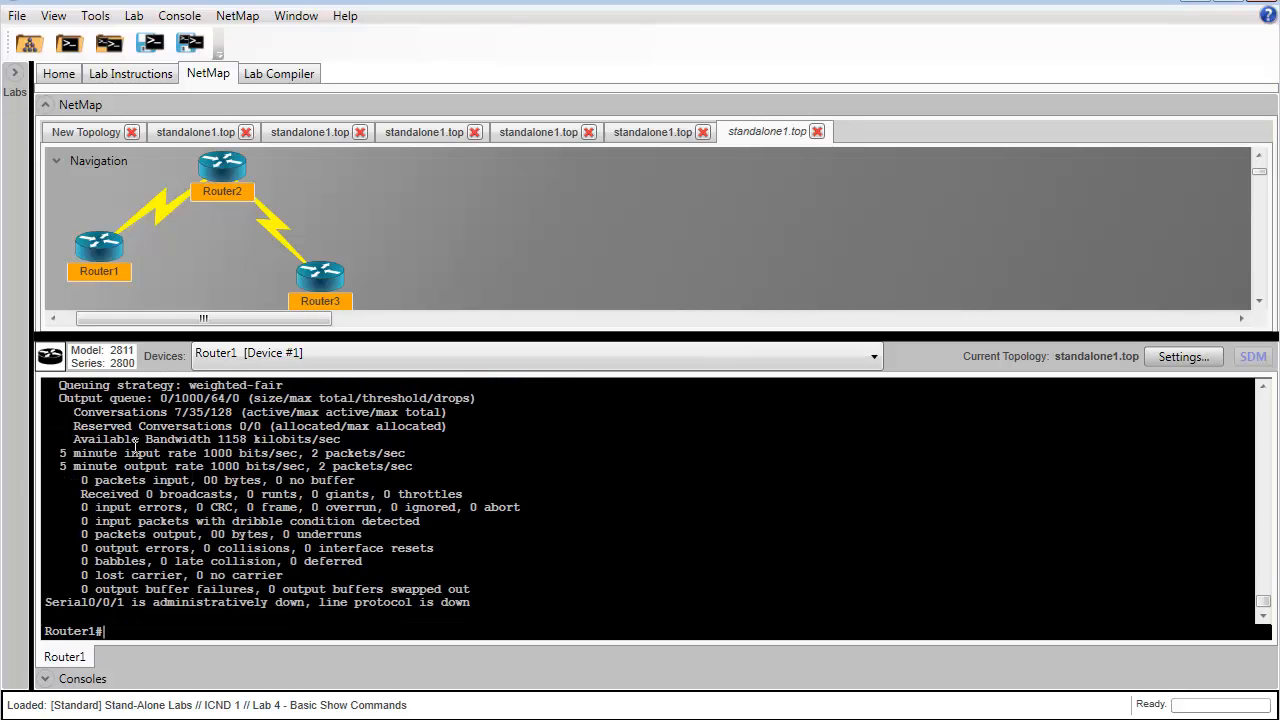
type("show int")
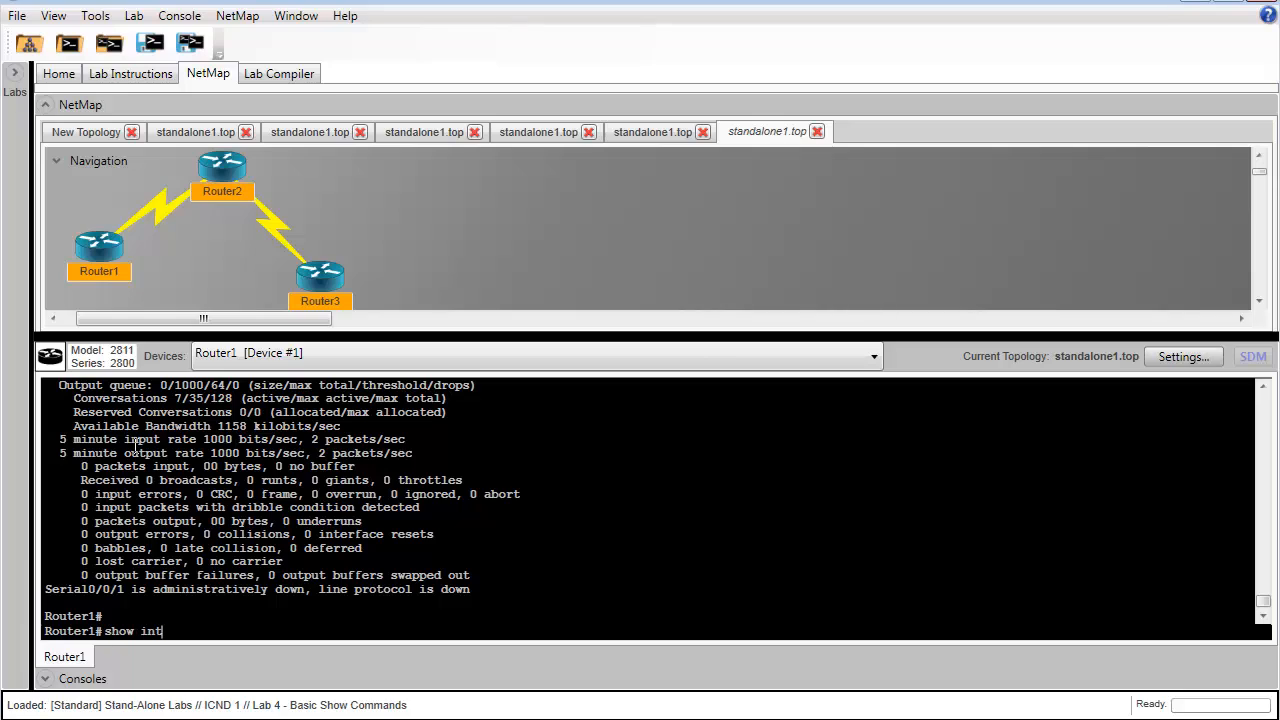
- Erase the partial command and begin typing show ip interface brief
key("BackSpace")
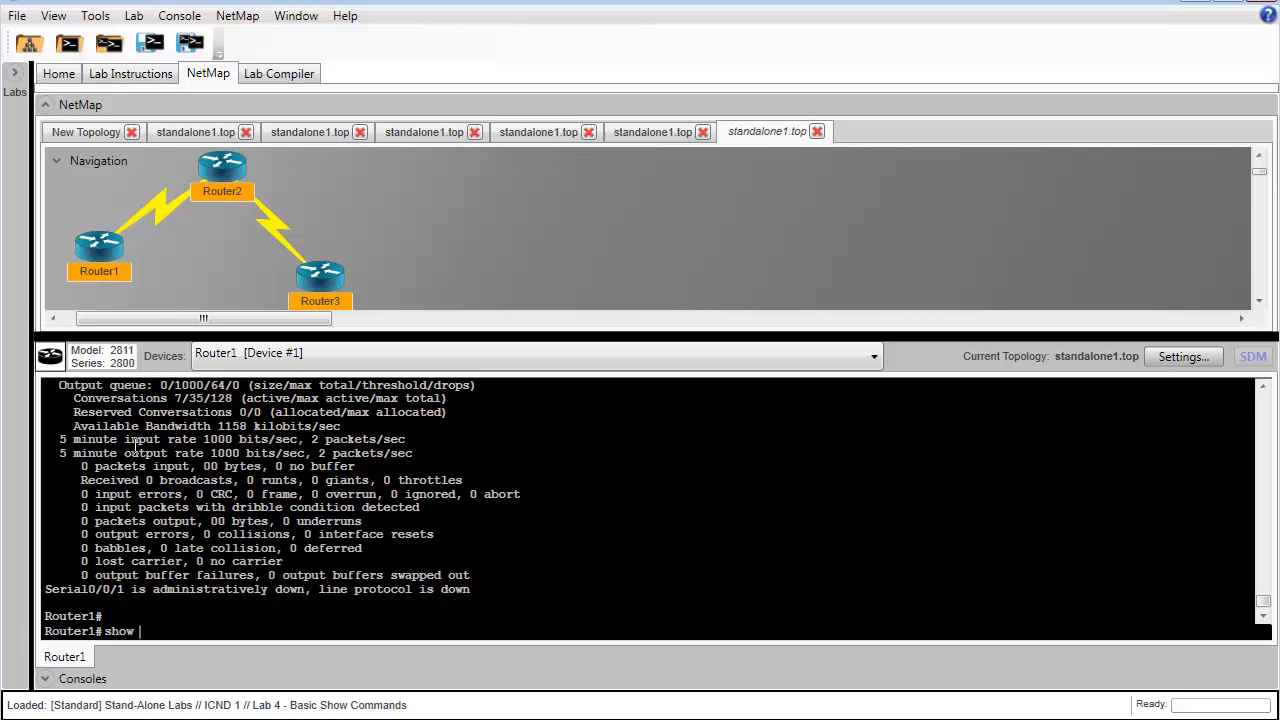
type("sho")
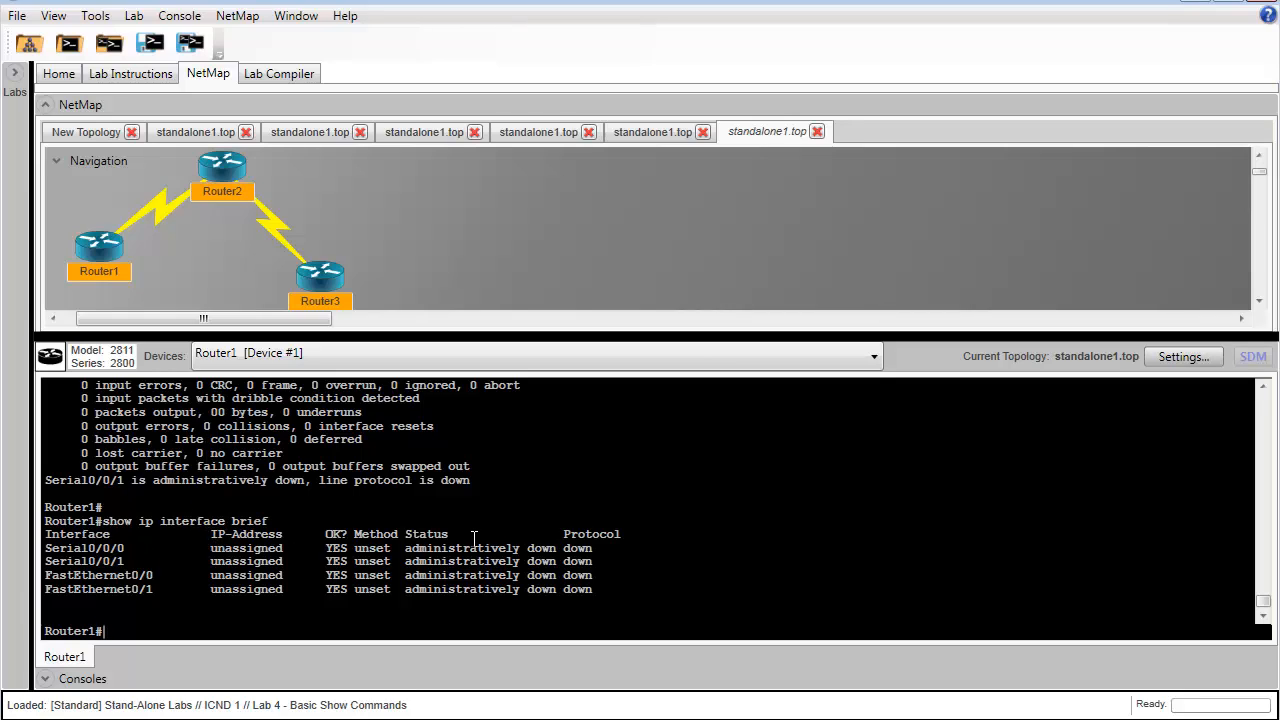
mouse_move(153, 548)
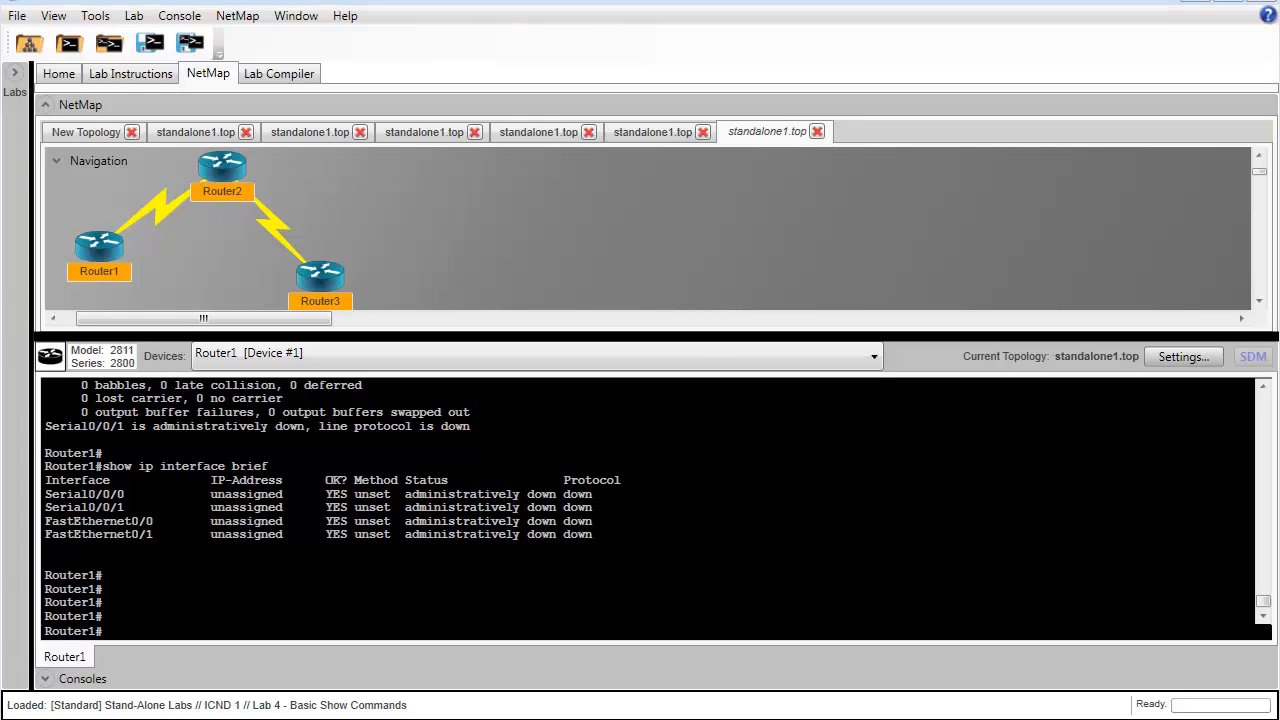
mouse_move(470, 550)
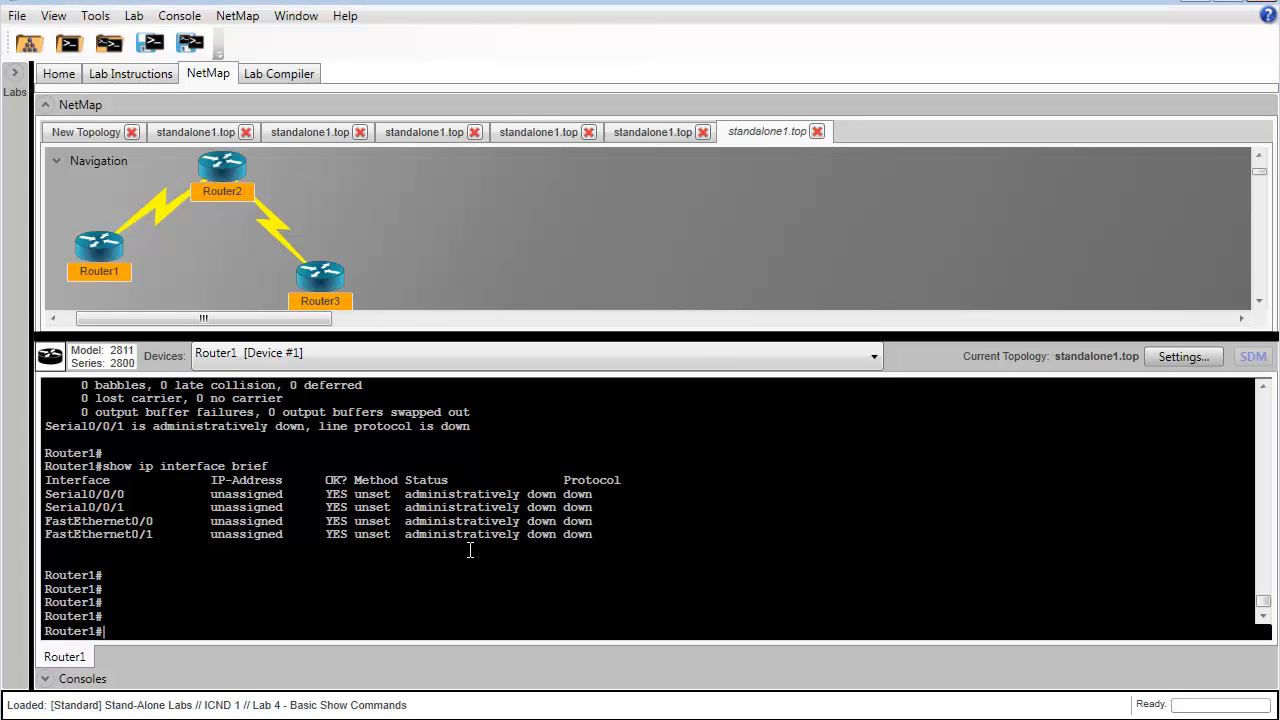
mouse_move(288, 458)
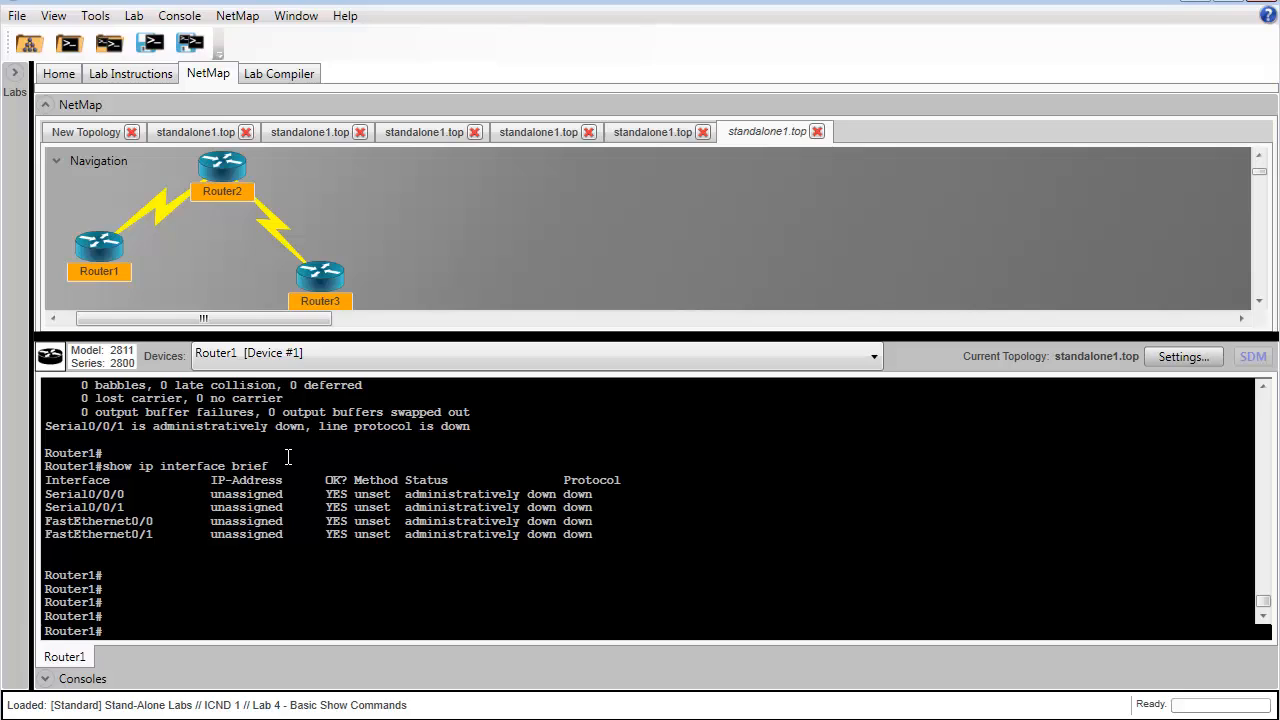